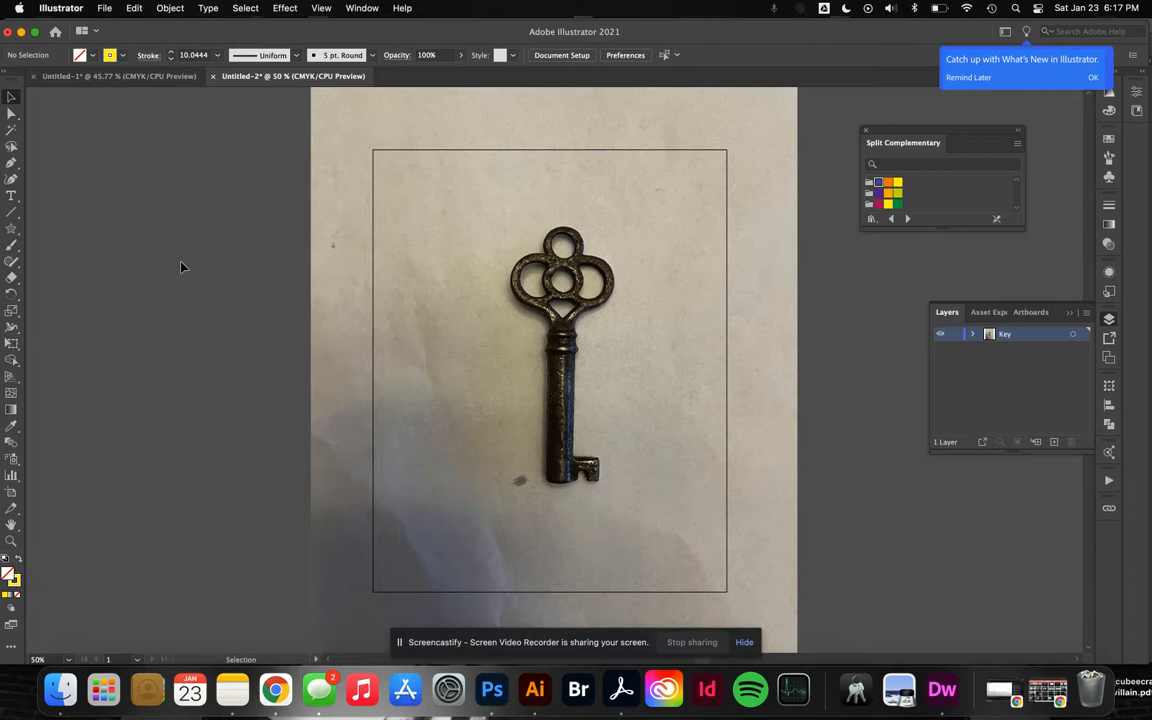
pyautogui.moveTo(224, 400)
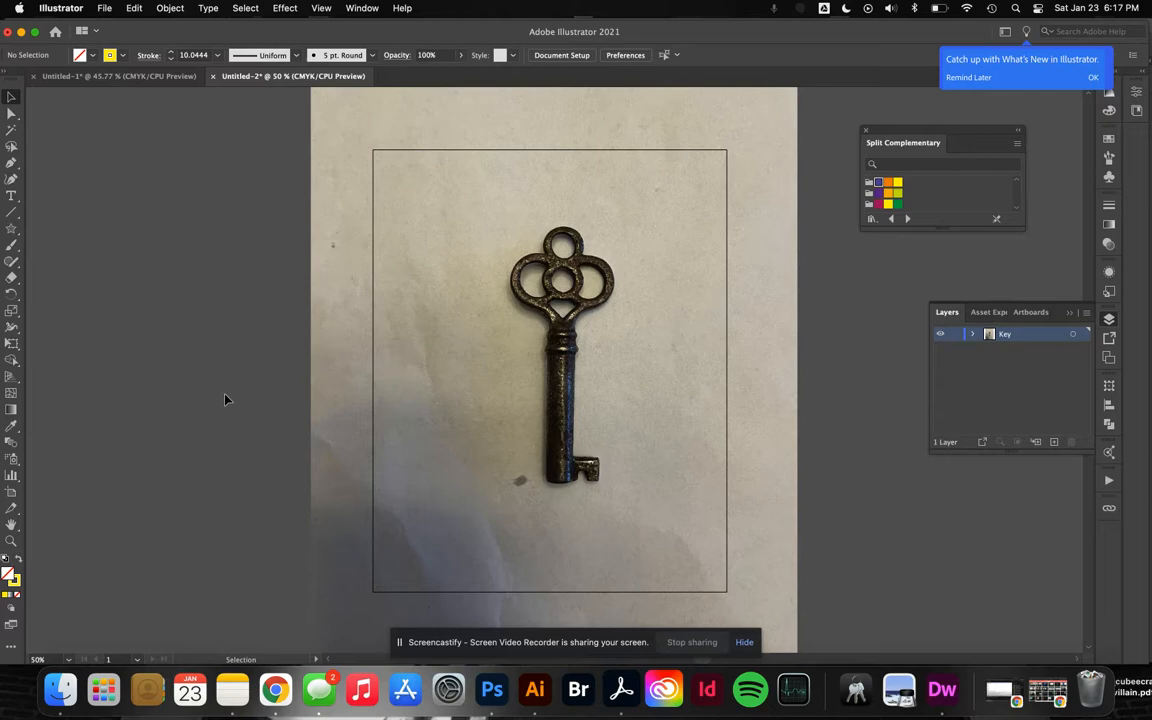
pyautogui.moveTo(196, 312)
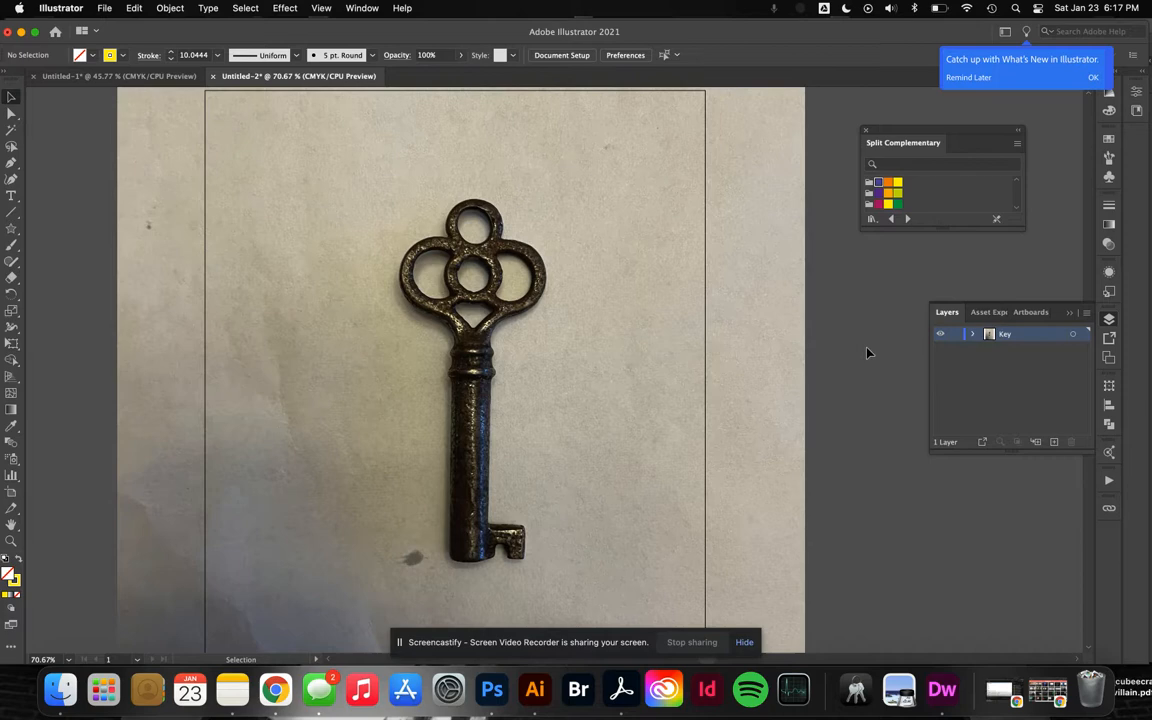
# Make the key photo's layer a template layer named Key with images dimmed to 50%
pyautogui.click(1036, 334)
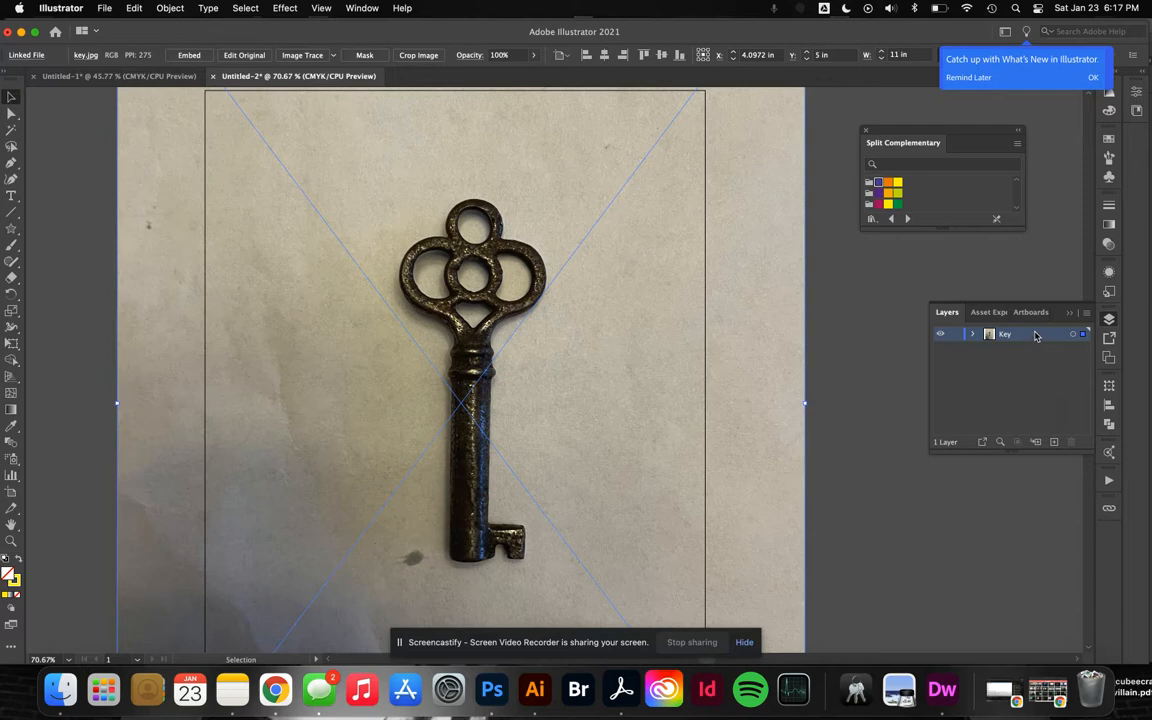
pyautogui.doubleClick(1004, 332)
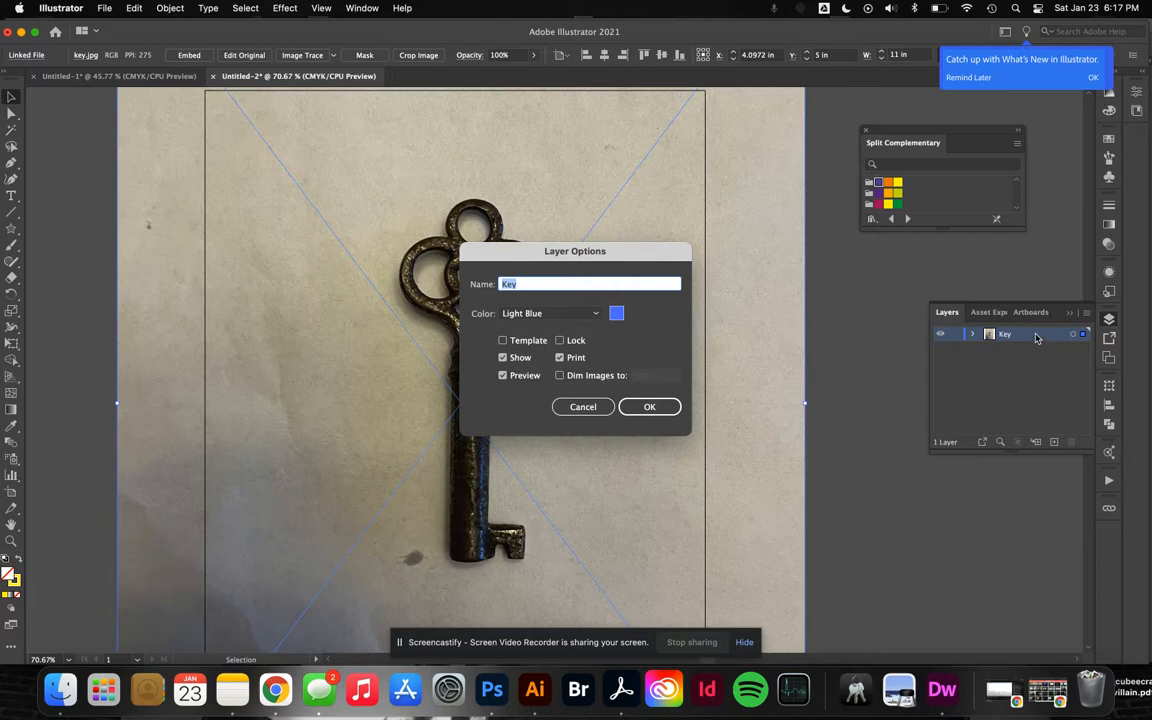
pyautogui.click(504, 340)
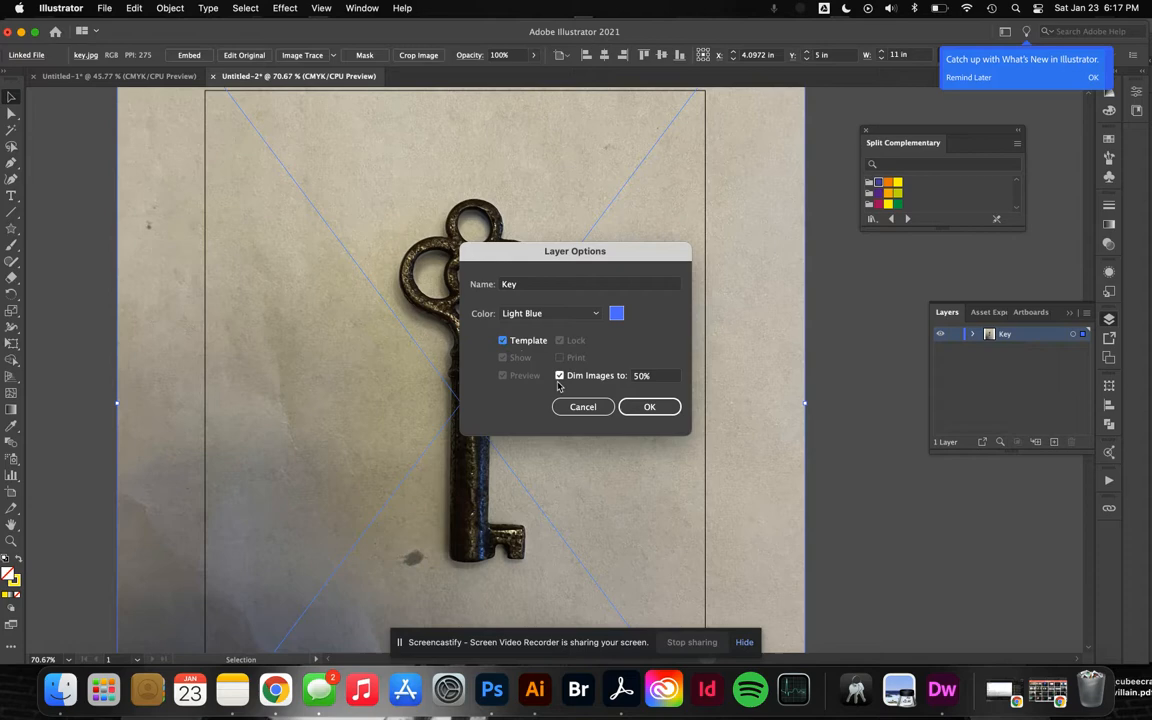
pyautogui.click(648, 406)
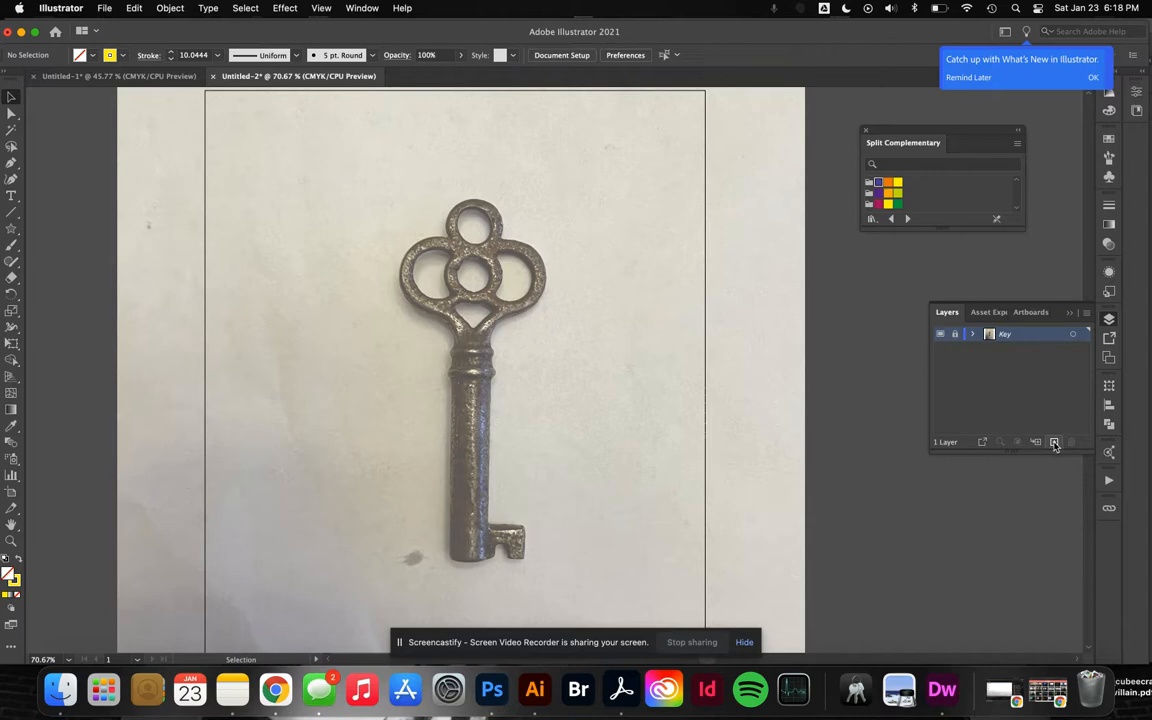
# Add a new layer above Key and pick the Ellipse tool for the top-loop ring
pyautogui.click(1052, 442)
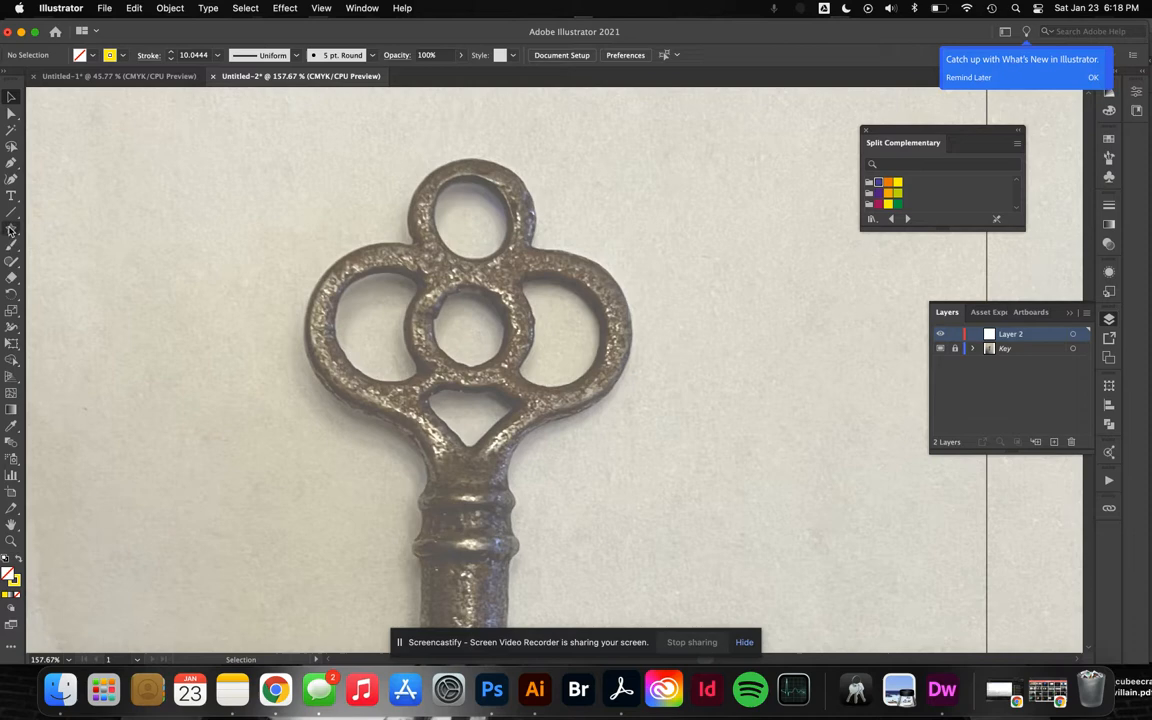
pyautogui.click(12, 228)
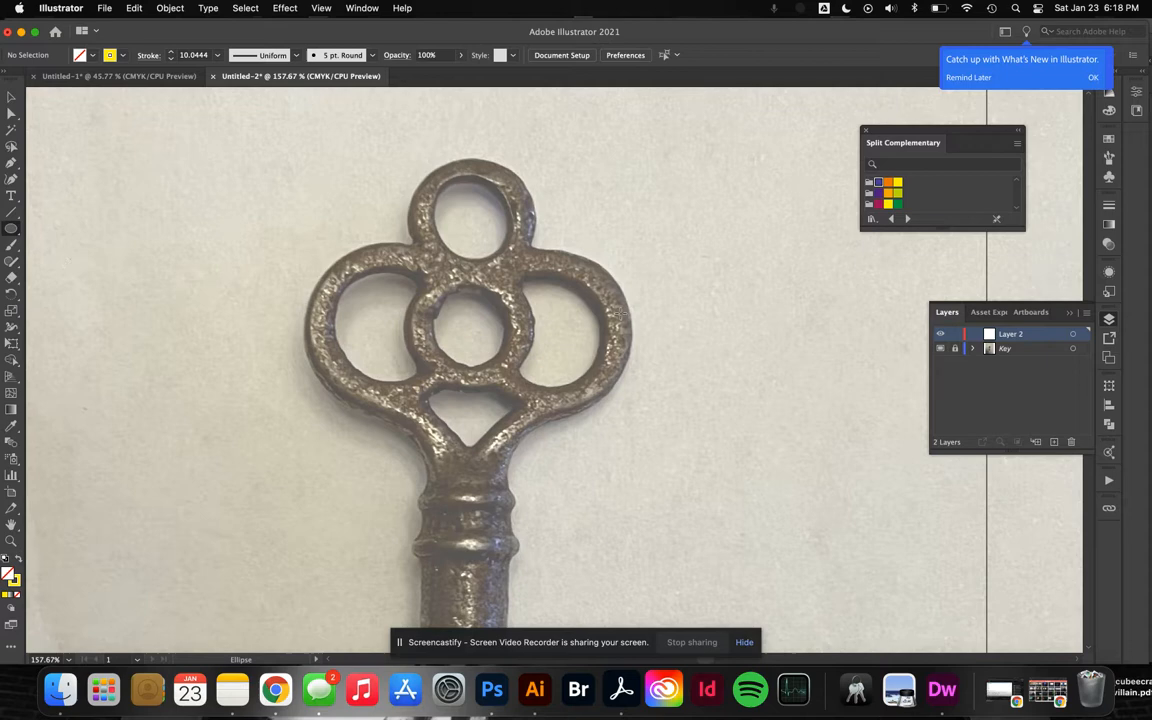
pyautogui.moveTo(386, 328)
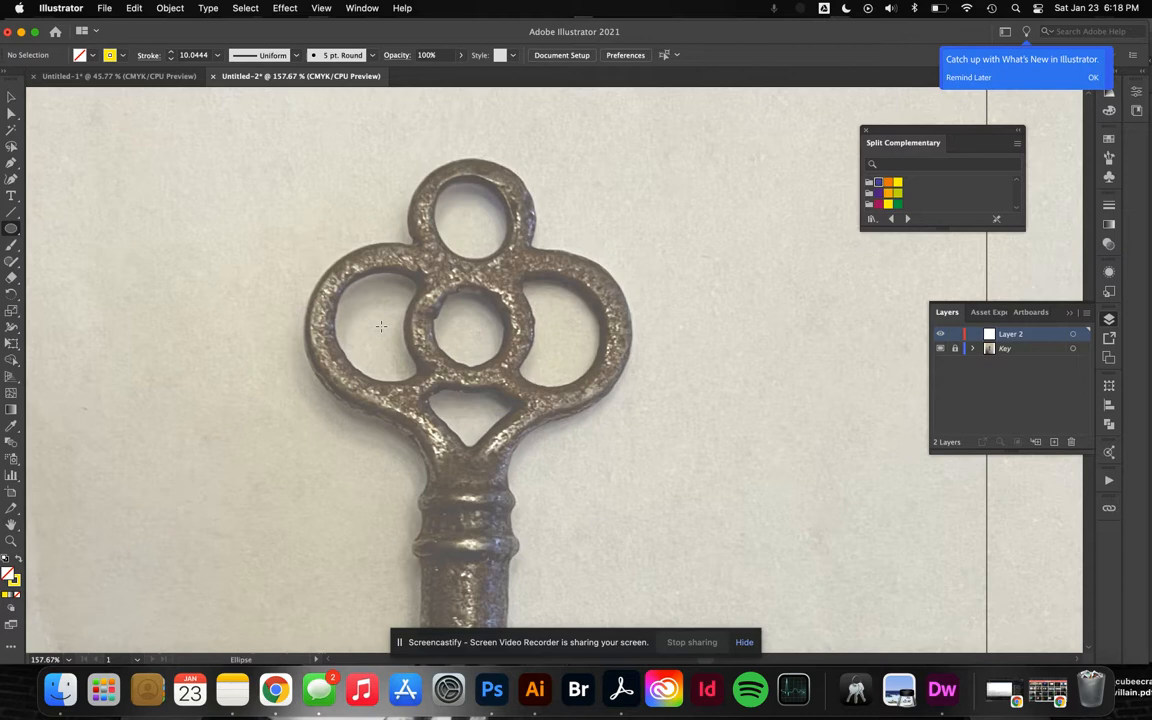
pyautogui.moveTo(152, 284)
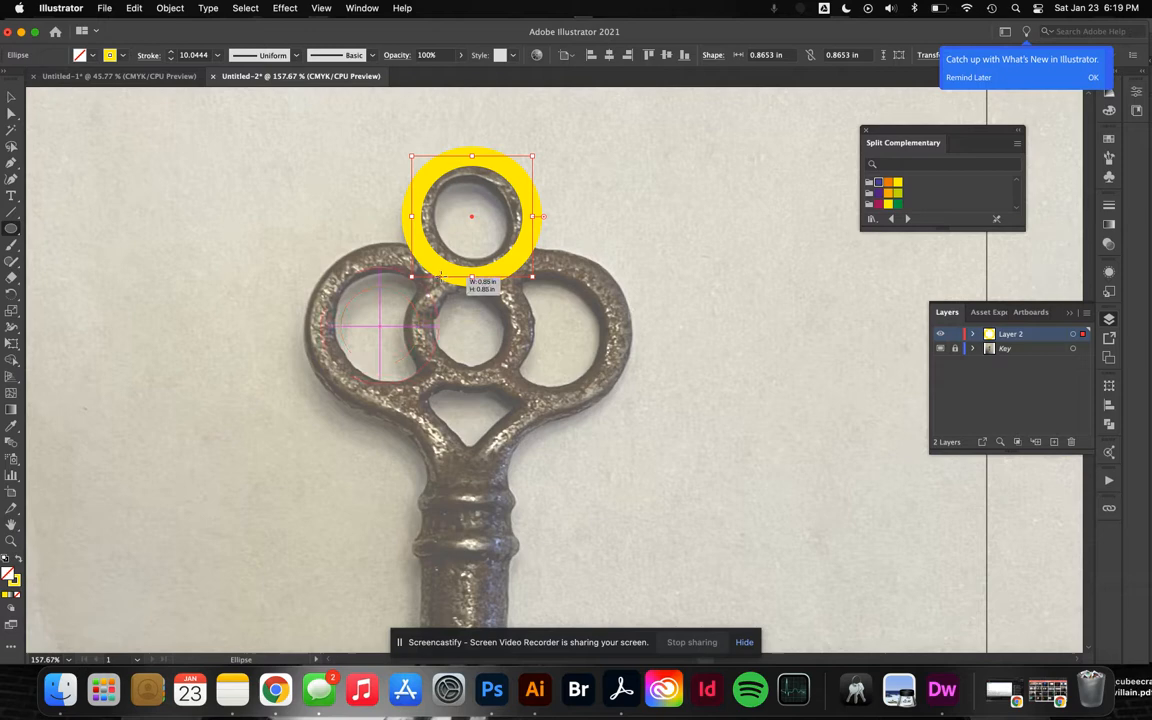
# Alt-drag copies of the yellow ring onto the key's left and right loops
pyautogui.moveTo(472, 216); pyautogui.dragTo(380, 324)
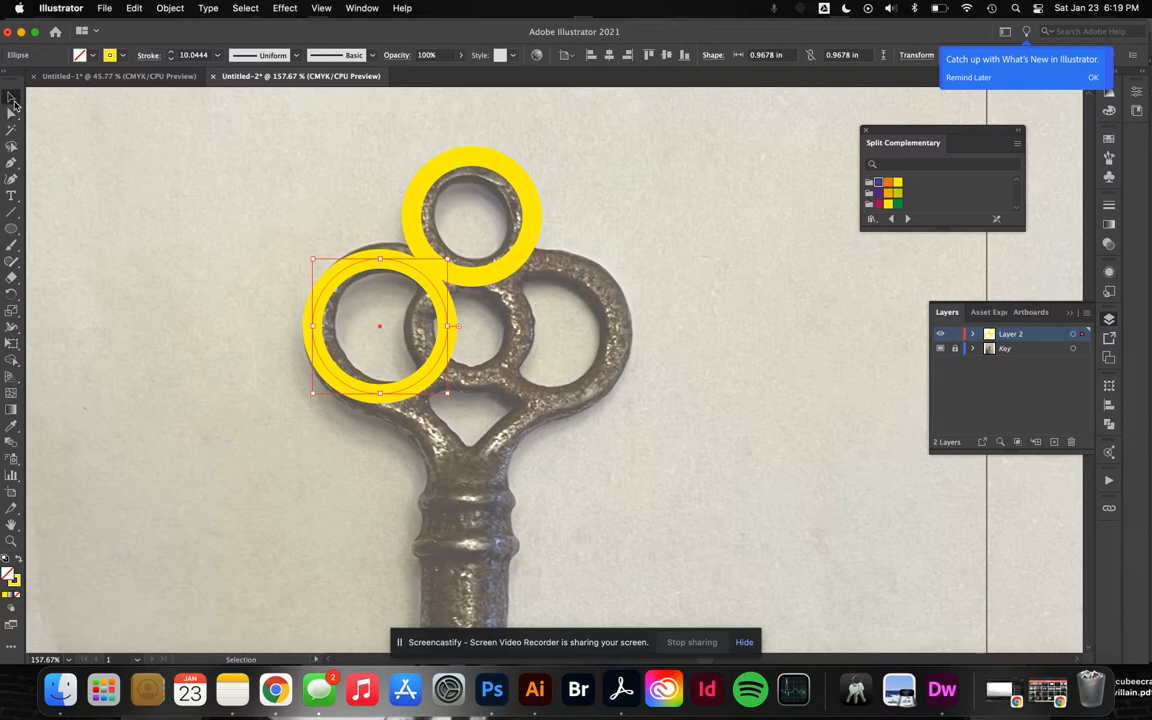
pyautogui.moveTo(380, 324); pyautogui.dragTo(550, 330)
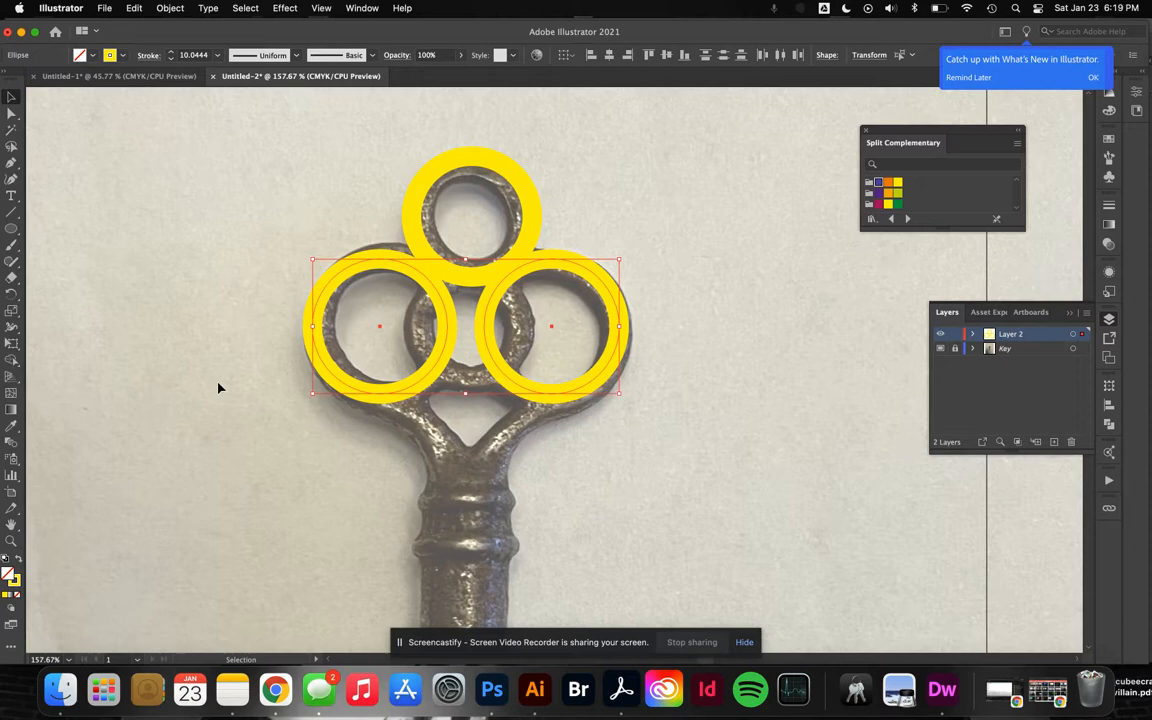
pyautogui.moveTo(648, 56)
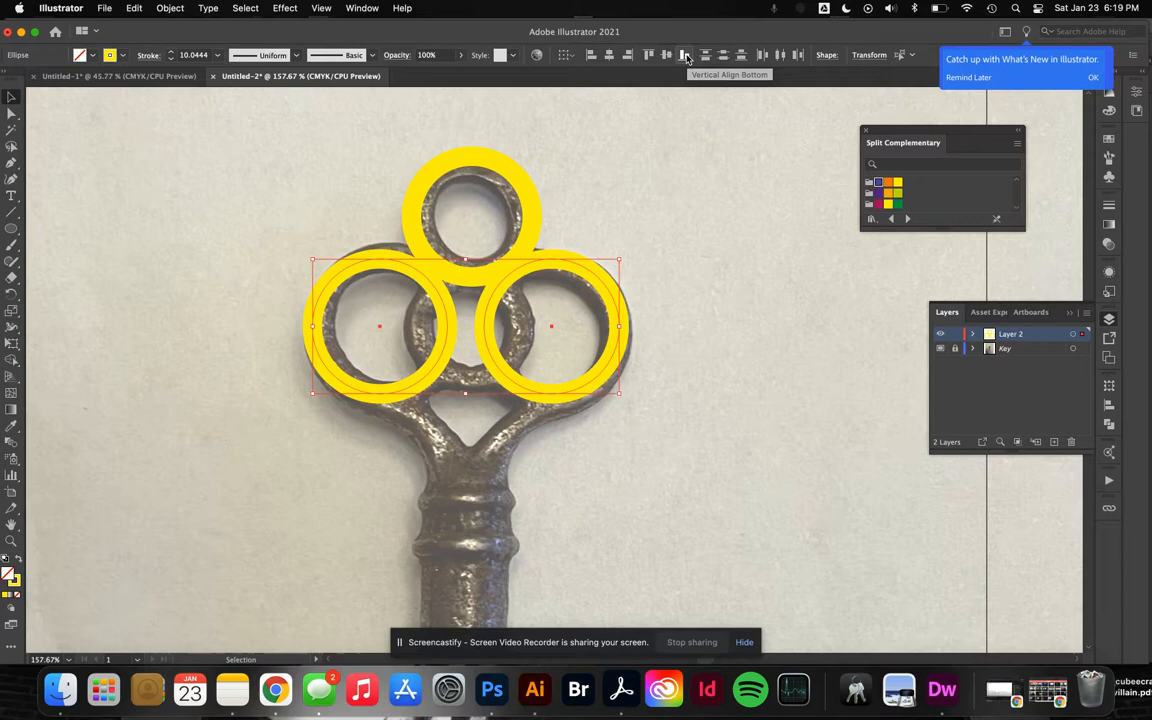
pyautogui.moveTo(664, 424)
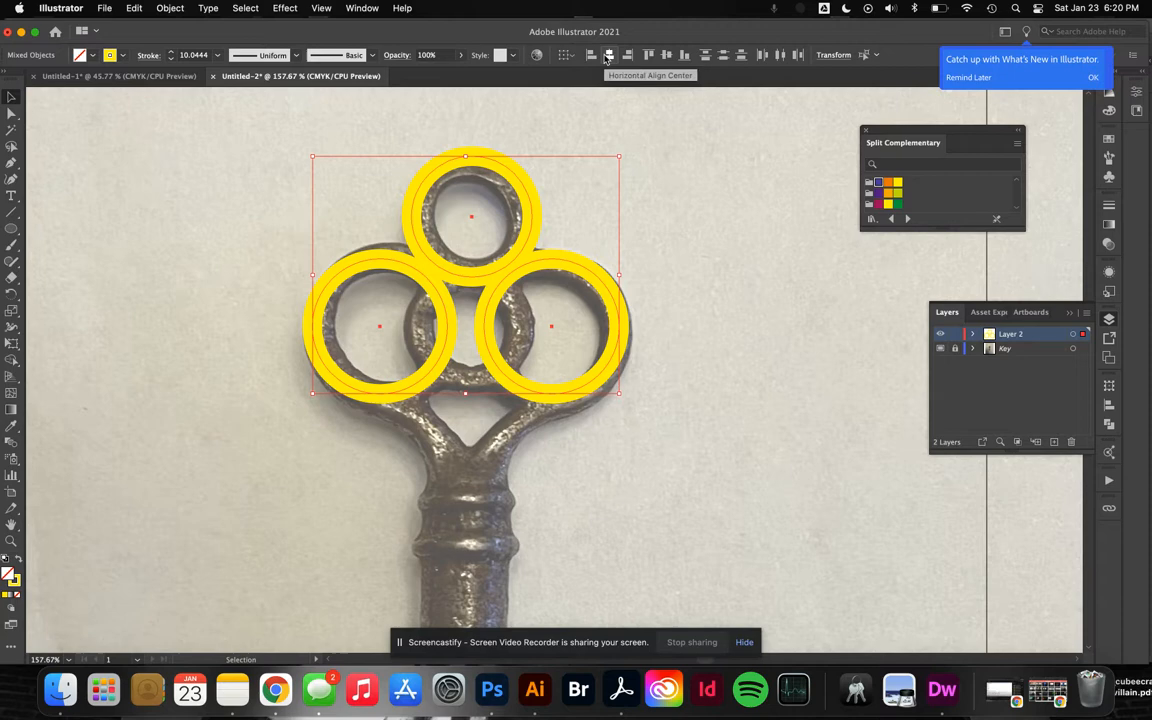
pyautogui.click(608, 56)
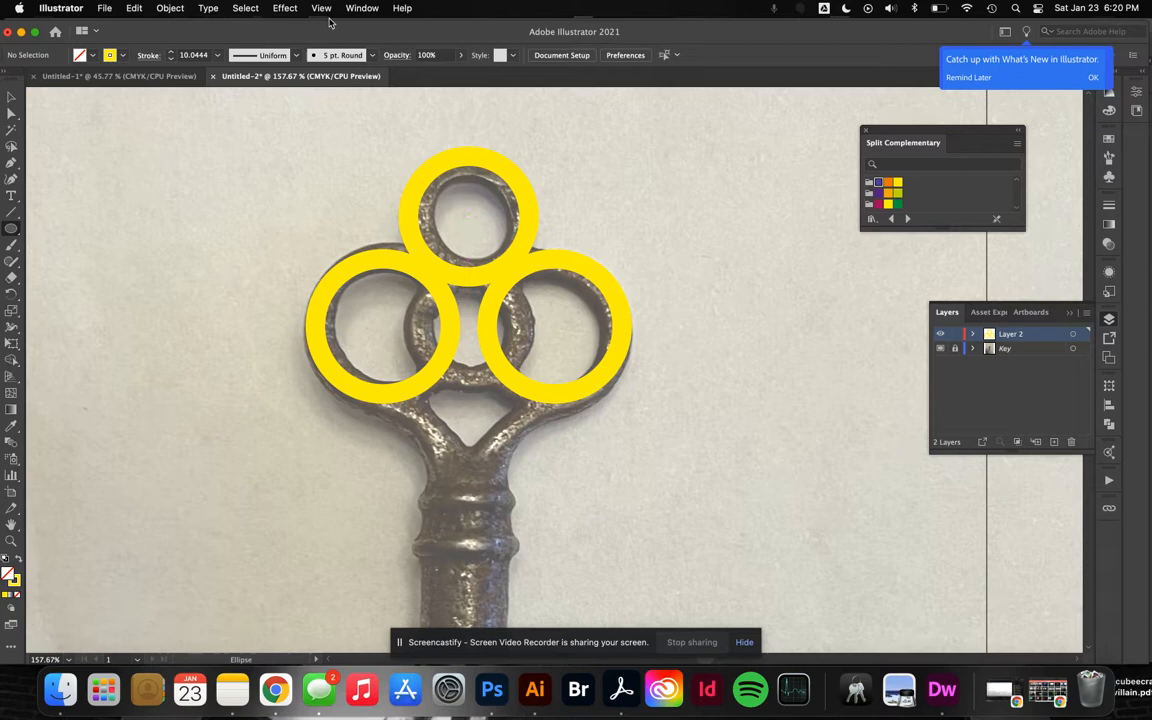
pyautogui.click(320, 8)
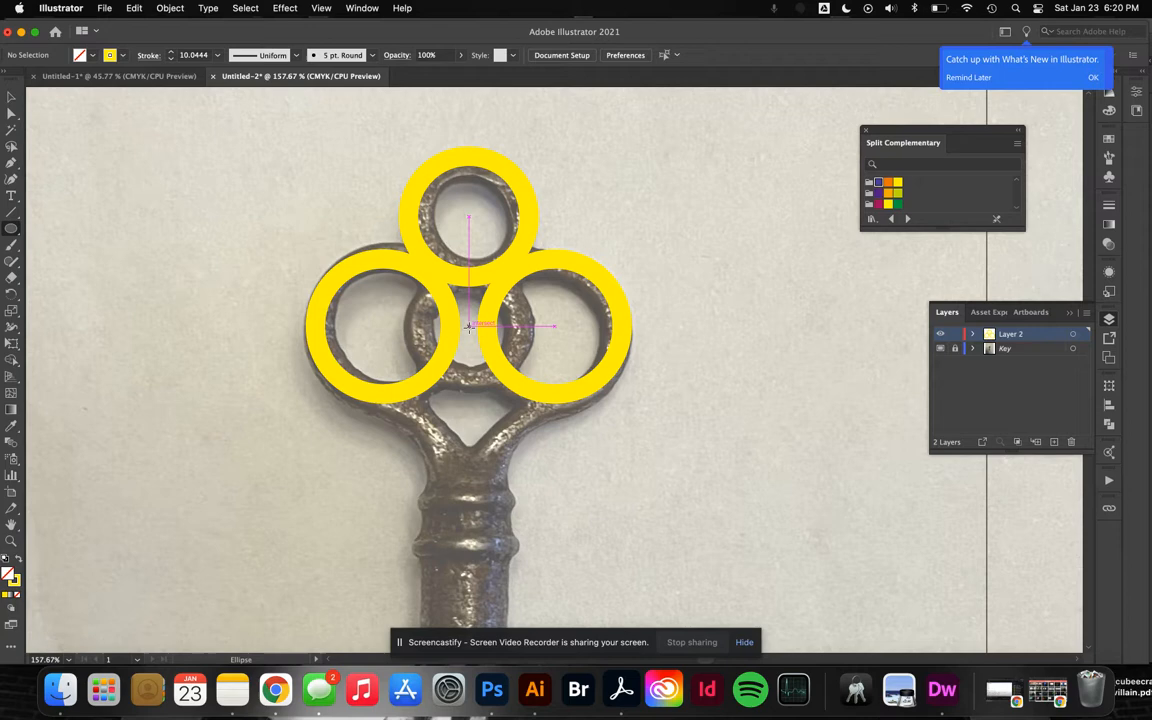
# Draw a fourth ring over the head's centre and select all four rings
pyautogui.moveTo(470, 324); pyautogui.dragTo(520, 296)
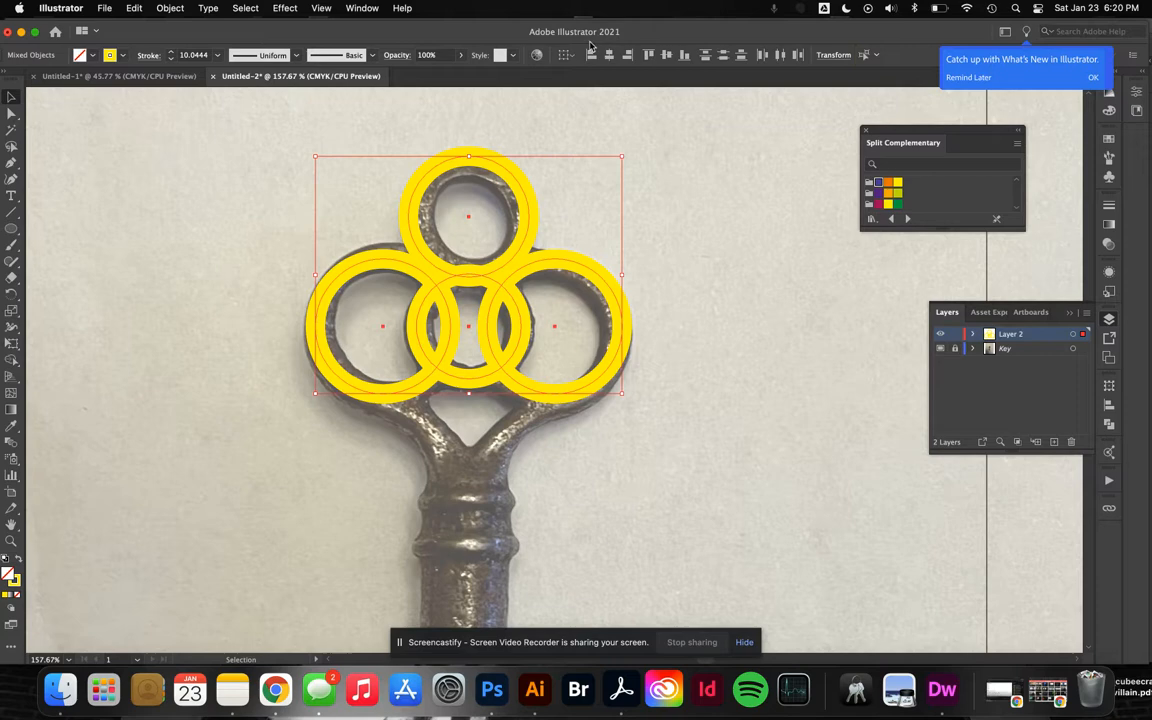
pyautogui.moveTo(704, 456)
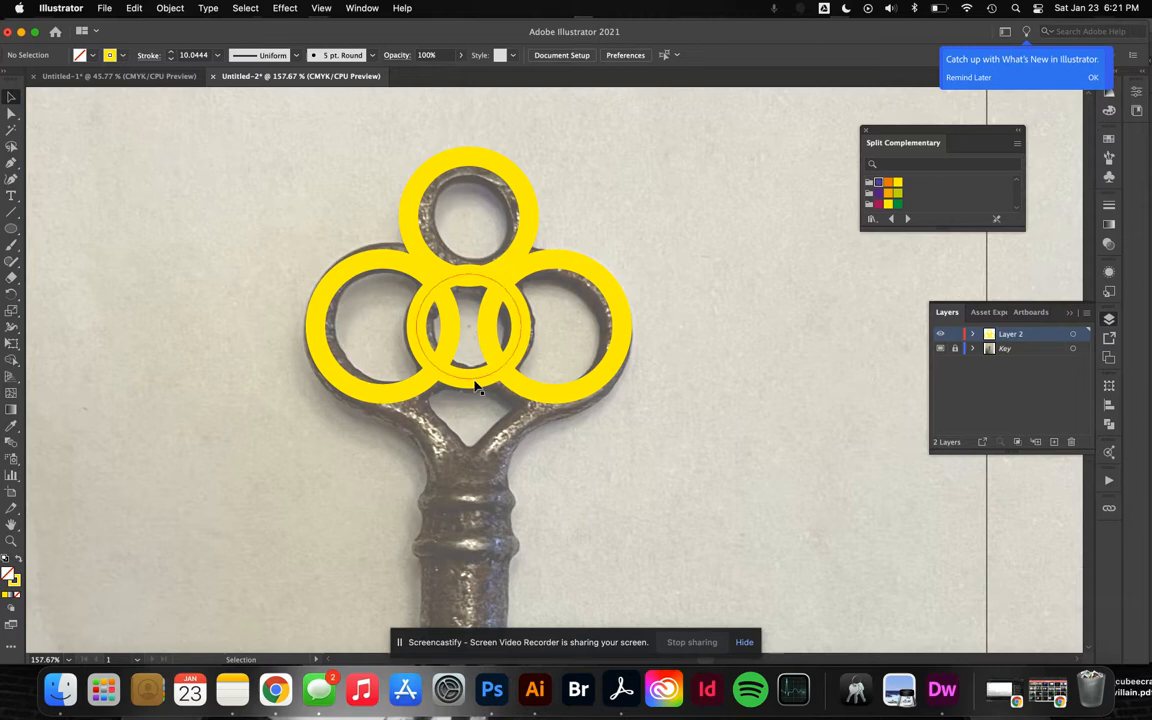
pyautogui.click(816, 466)
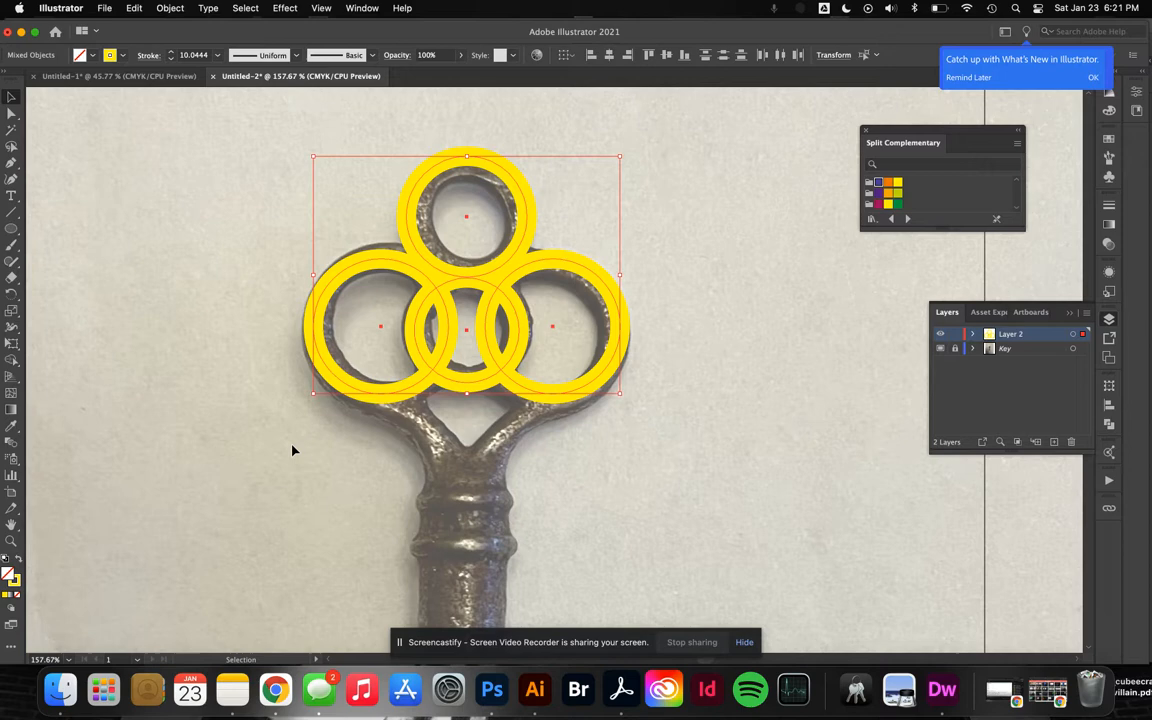
pyautogui.moveTo(68, 346)
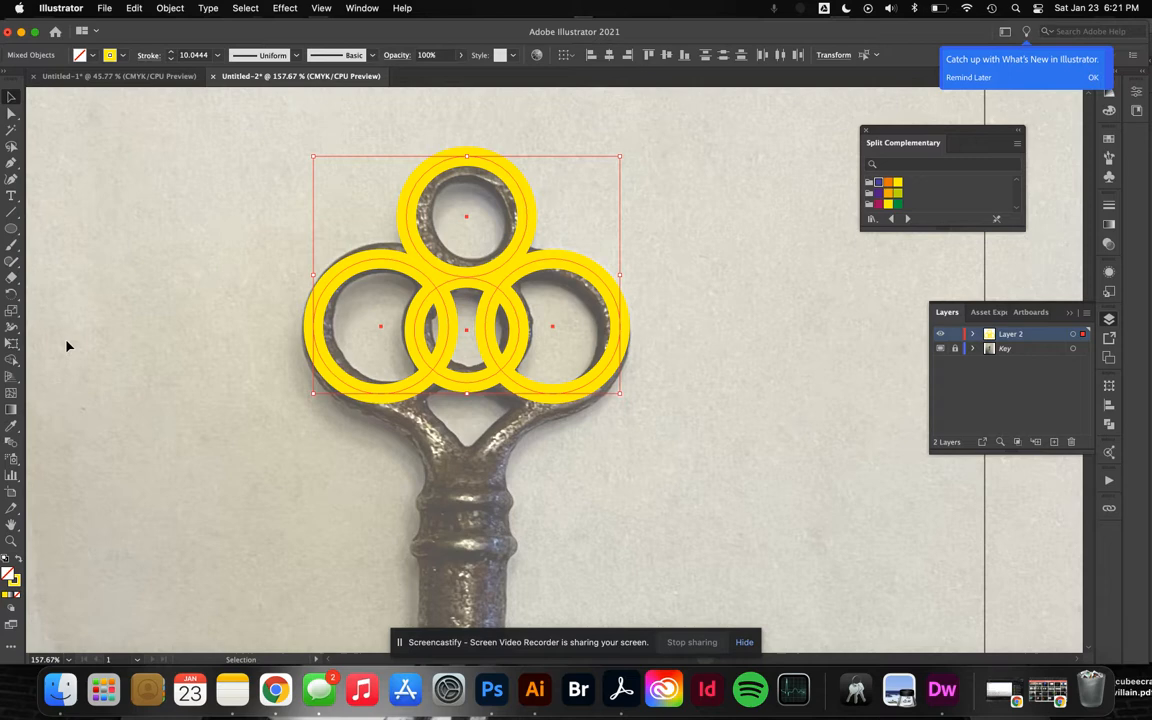
pyautogui.moveTo(12, 362)
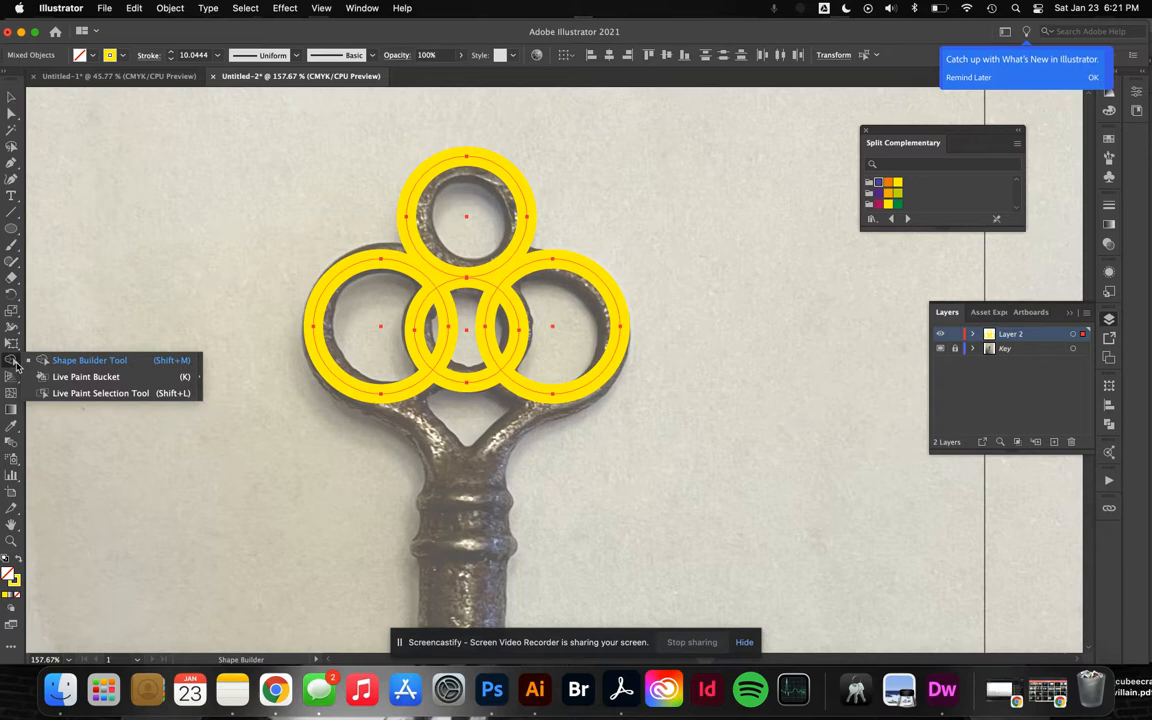
pyautogui.moveTo(128, 384)
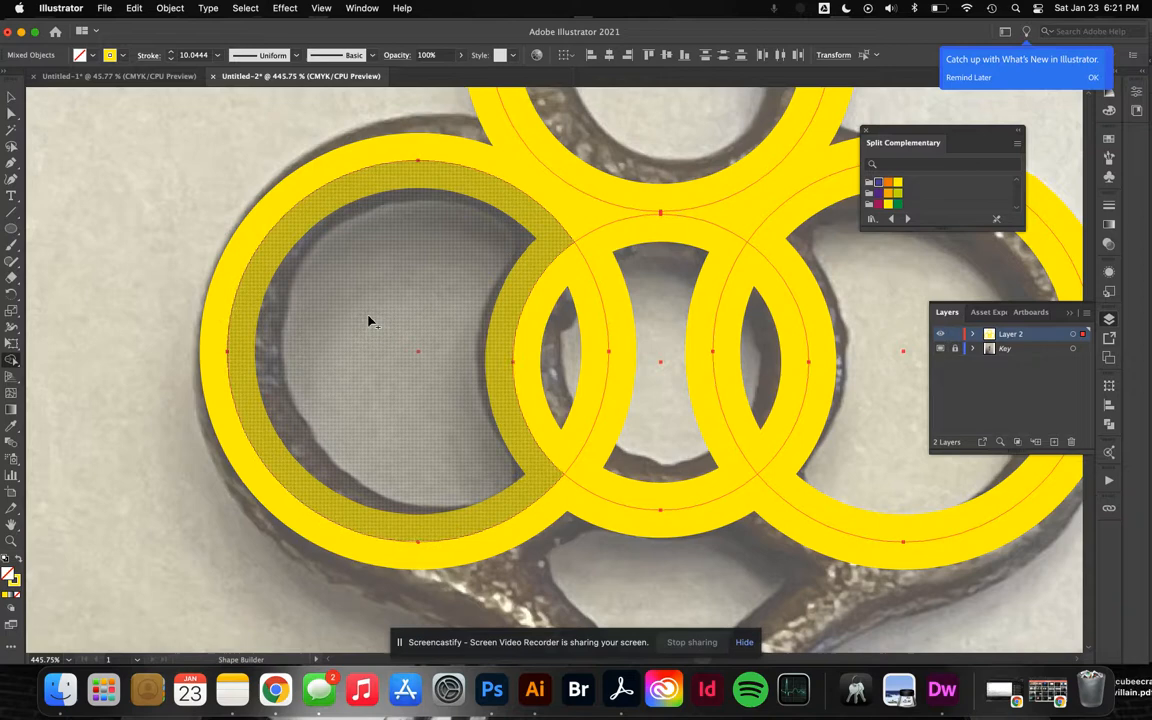
# Merge the rings' overlapping pieces with Shape Builder into one interlocking shape
pyautogui.click(370, 320)
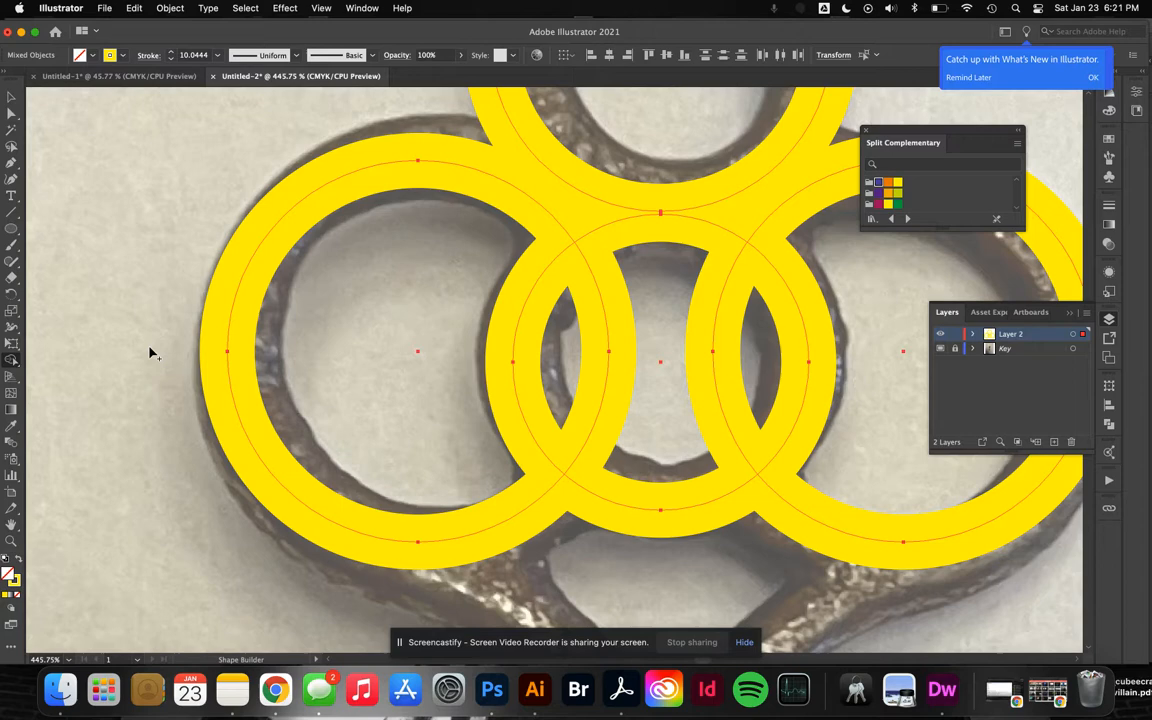
pyautogui.click(558, 360)
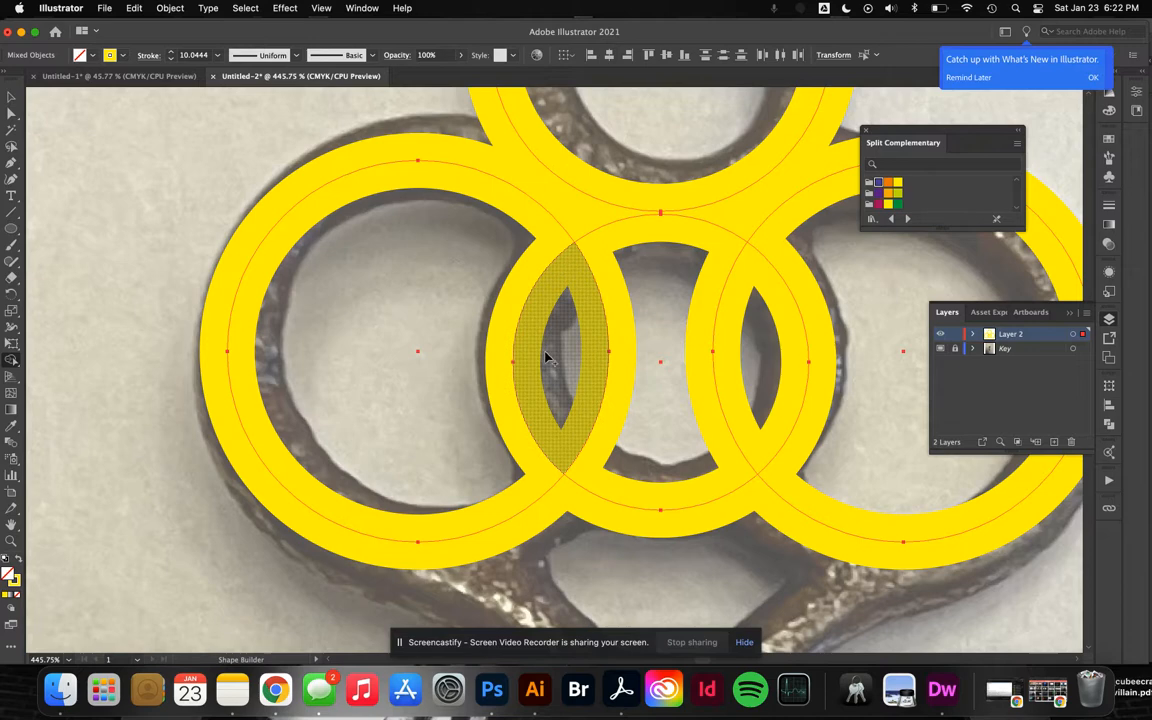
pyautogui.click(418, 352)
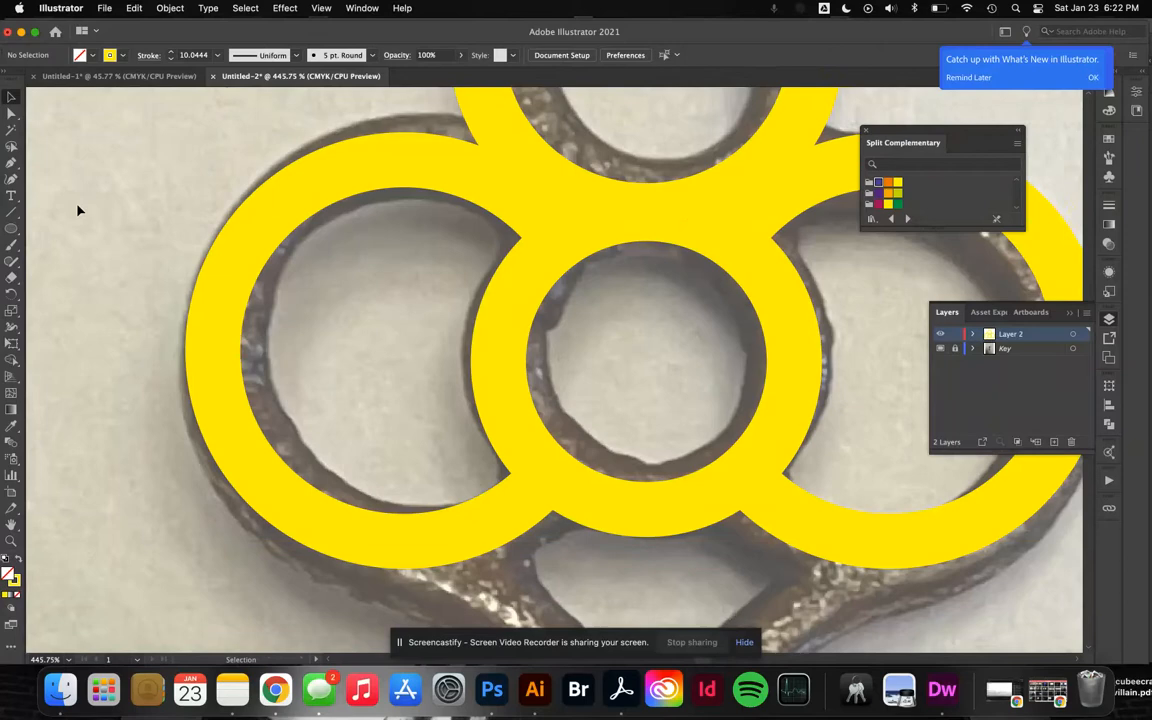
pyautogui.scroll(-3)
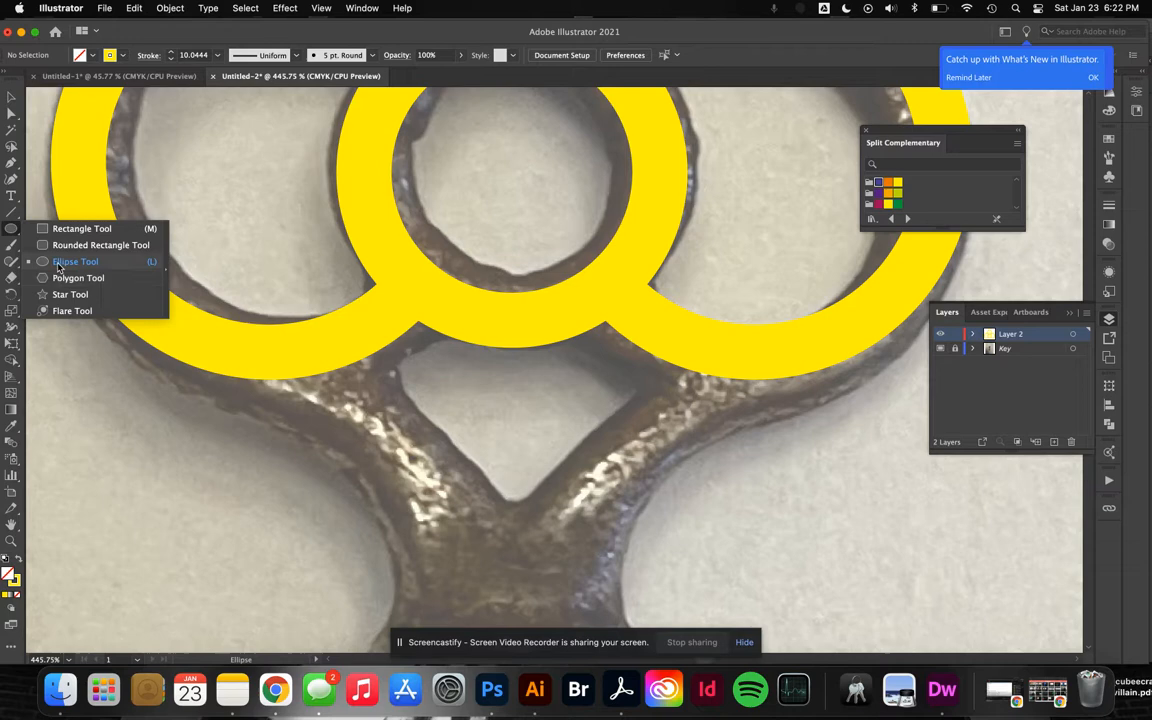
# Draw a three-sided polygon with the Polygon tool and rotate it to point down
pyautogui.click(78, 276)
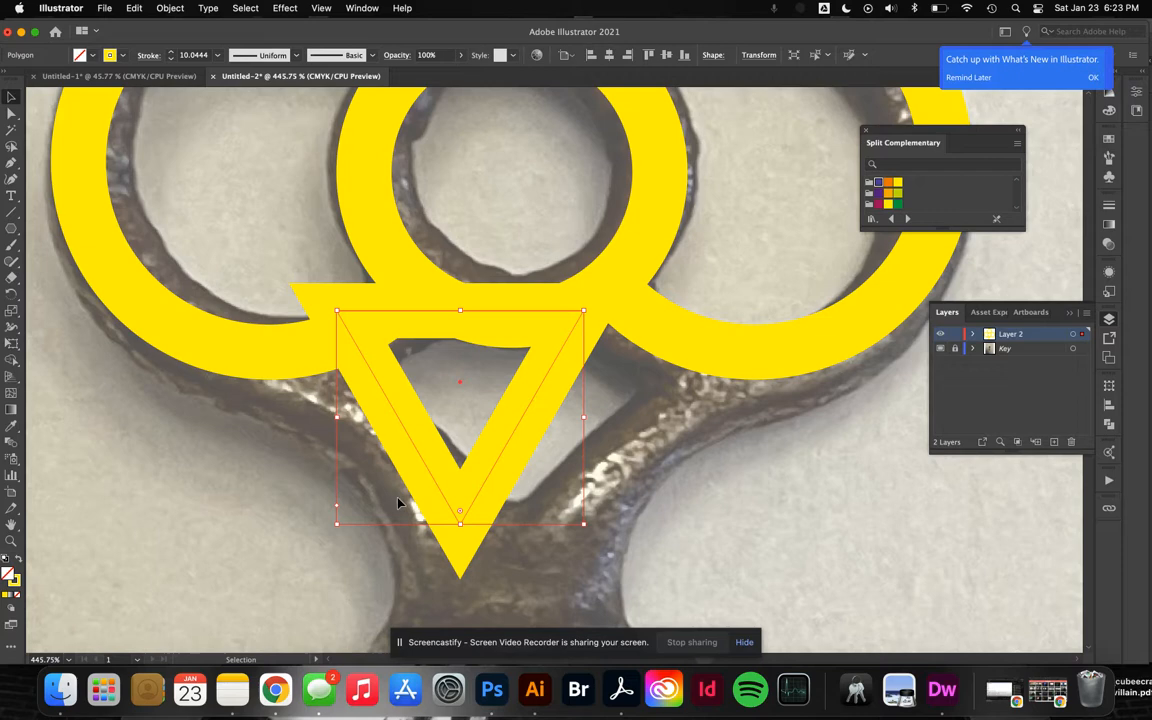
pyautogui.moveTo(588, 306)
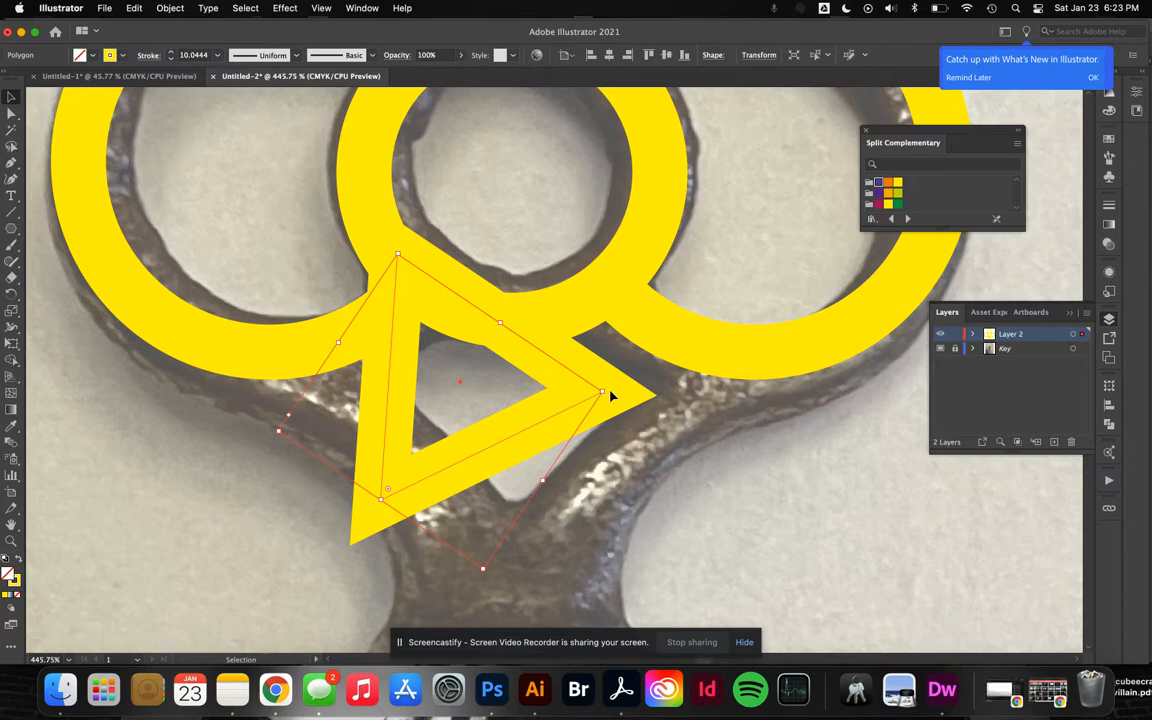
pyautogui.moveTo(602, 392); pyautogui.dragTo(610, 300)
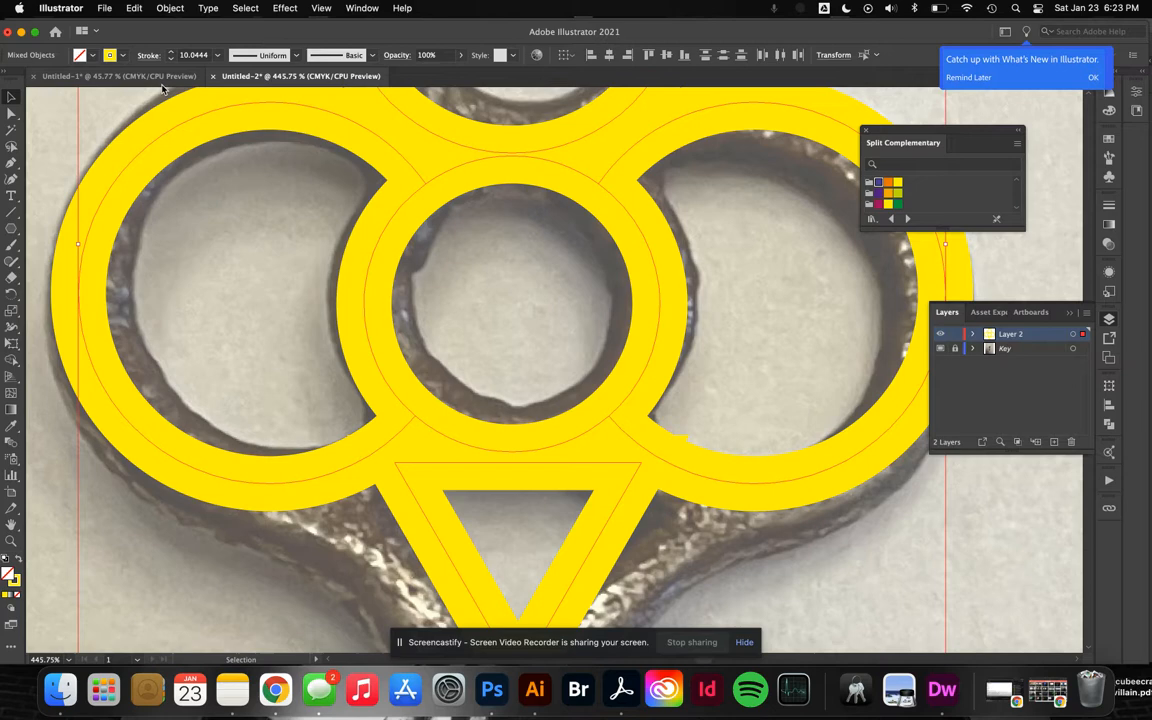
# Move the triangle up so its top edge meets the bottom of the rings
pyautogui.click(168, 8)
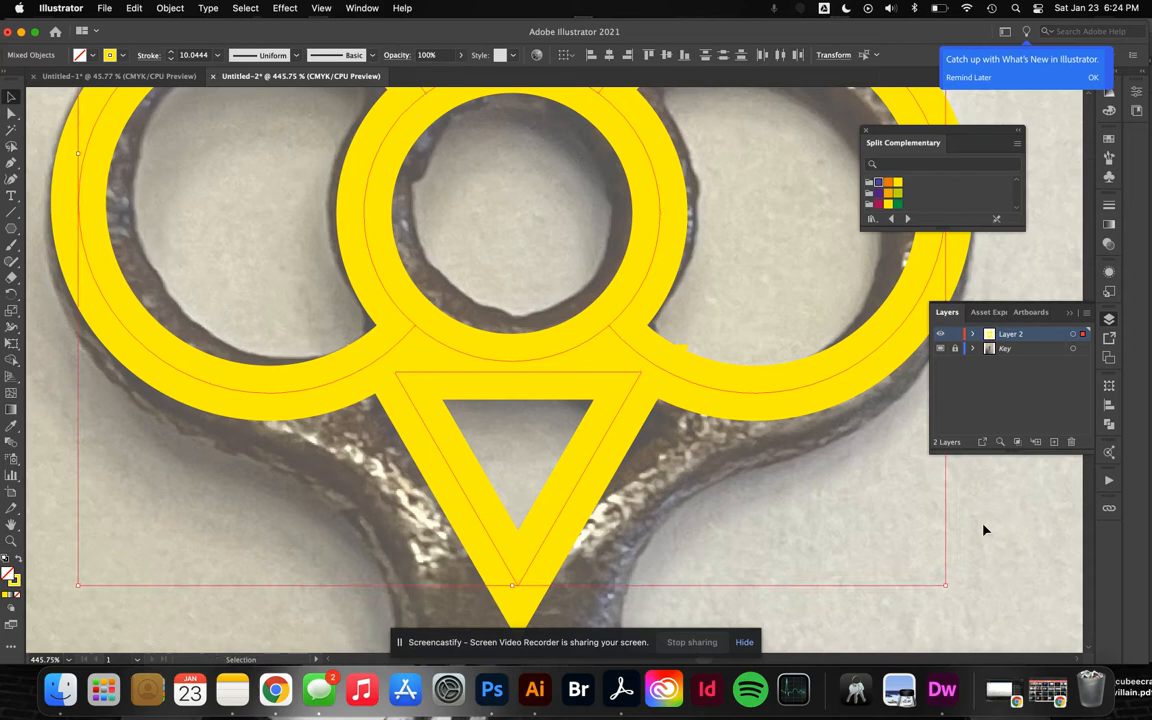
pyautogui.moveTo(830, 498)
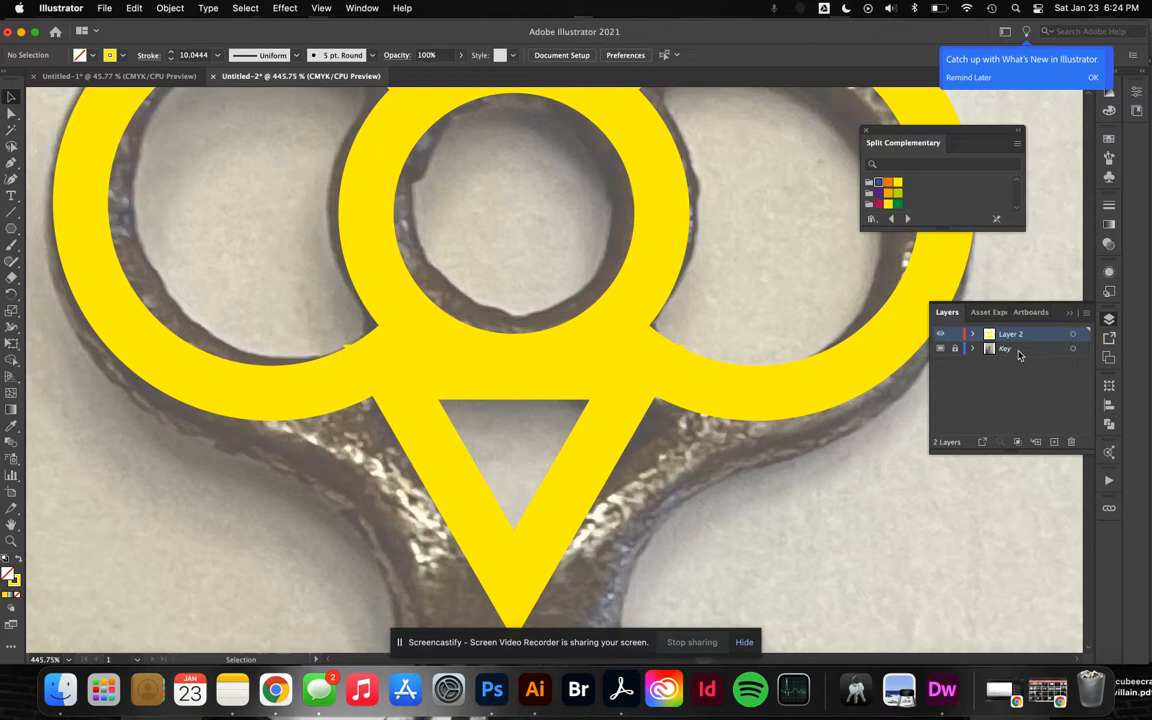
# Switch to Outline view to scale the triangle to the photo's opening
pyautogui.click(320, 8)
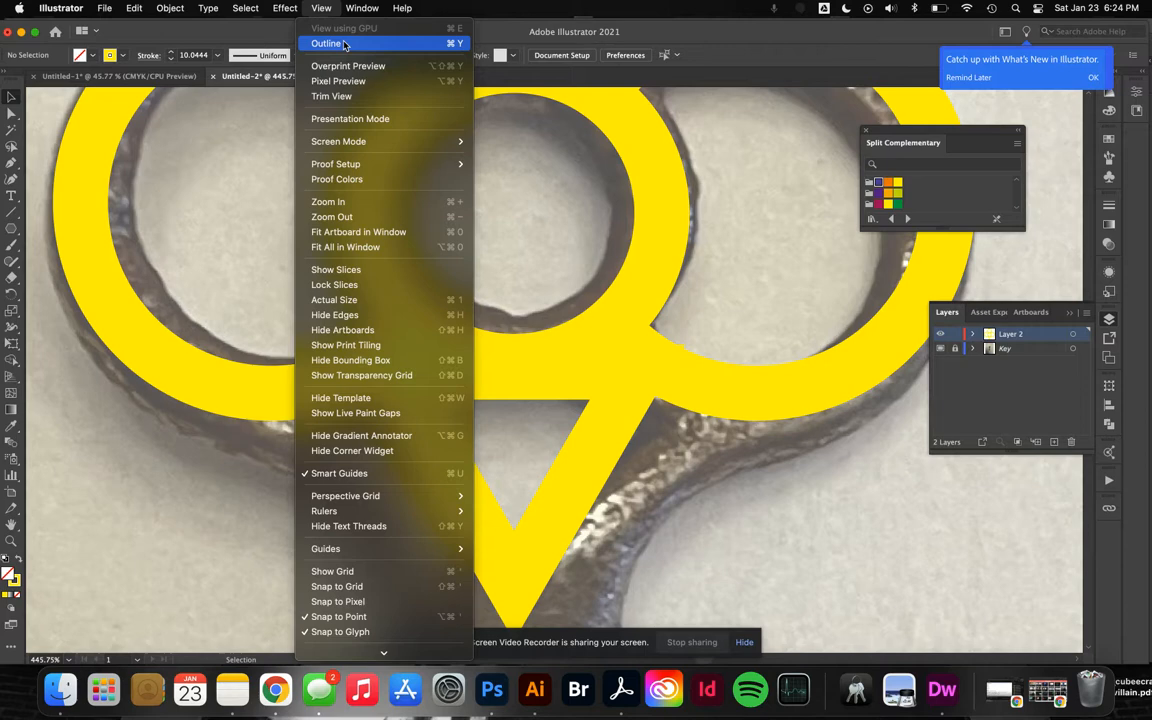
pyautogui.click(326, 44)
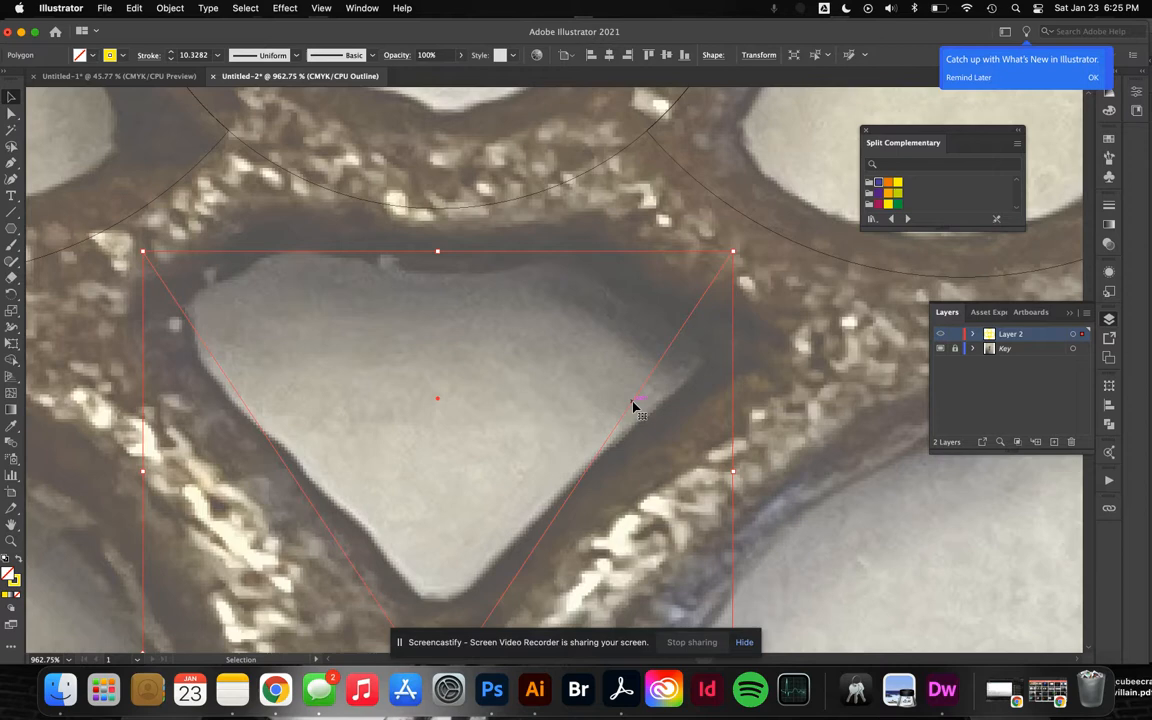
pyautogui.moveTo(736, 304)
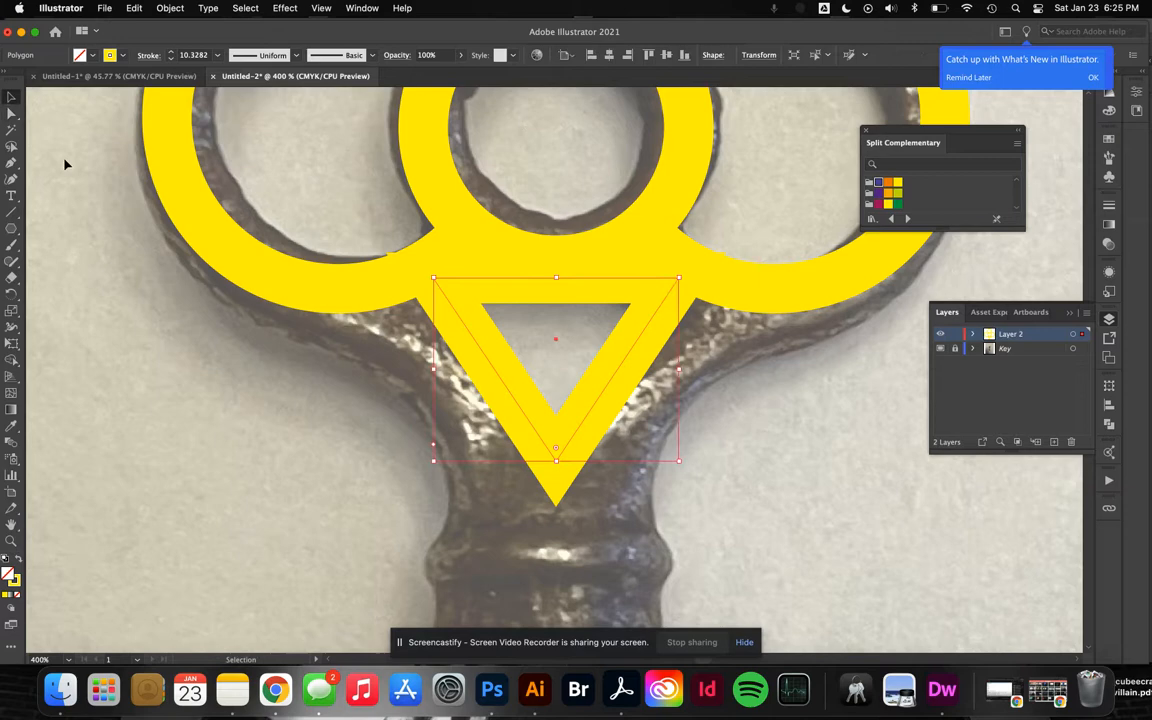
# Select the triangle with Direct Selection and round its corners via the live corner widget
pyautogui.click(44, 236)
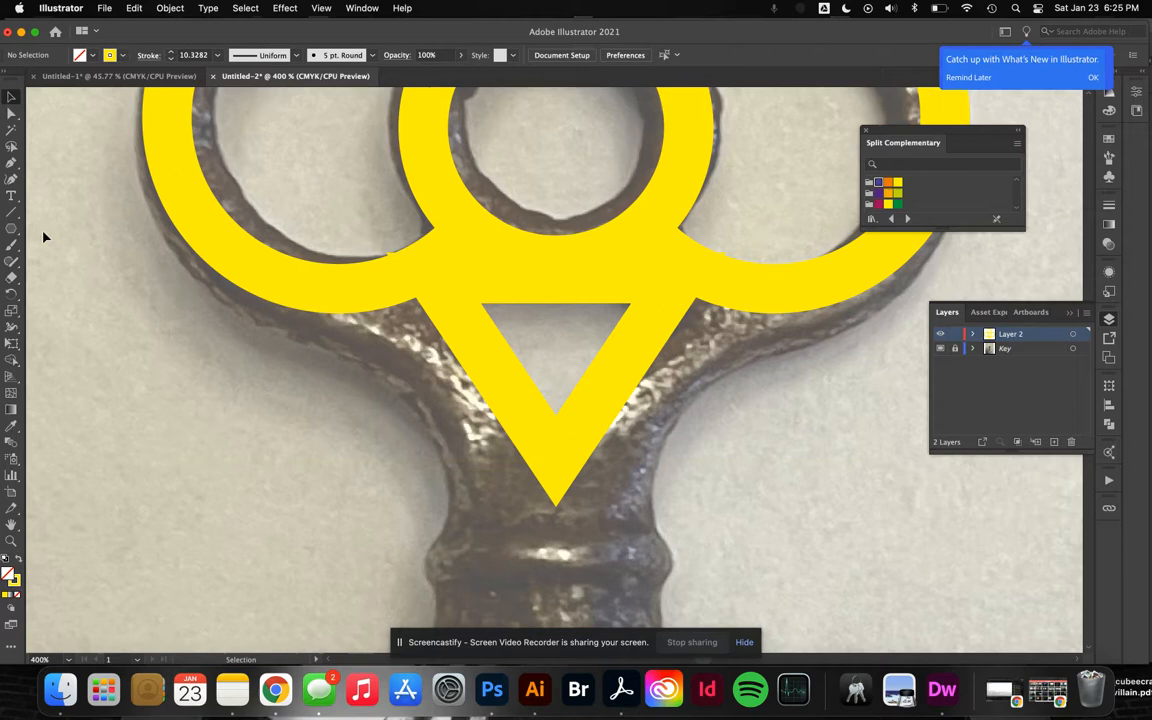
pyautogui.click(556, 380)
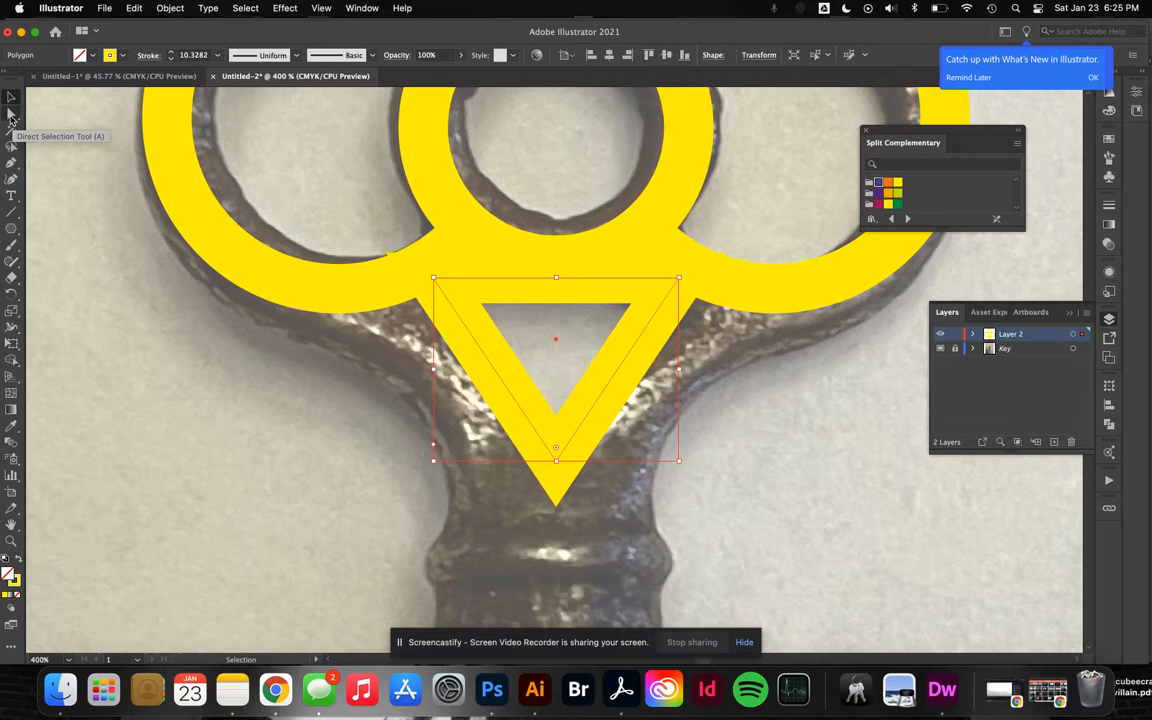
pyautogui.click(12, 112)
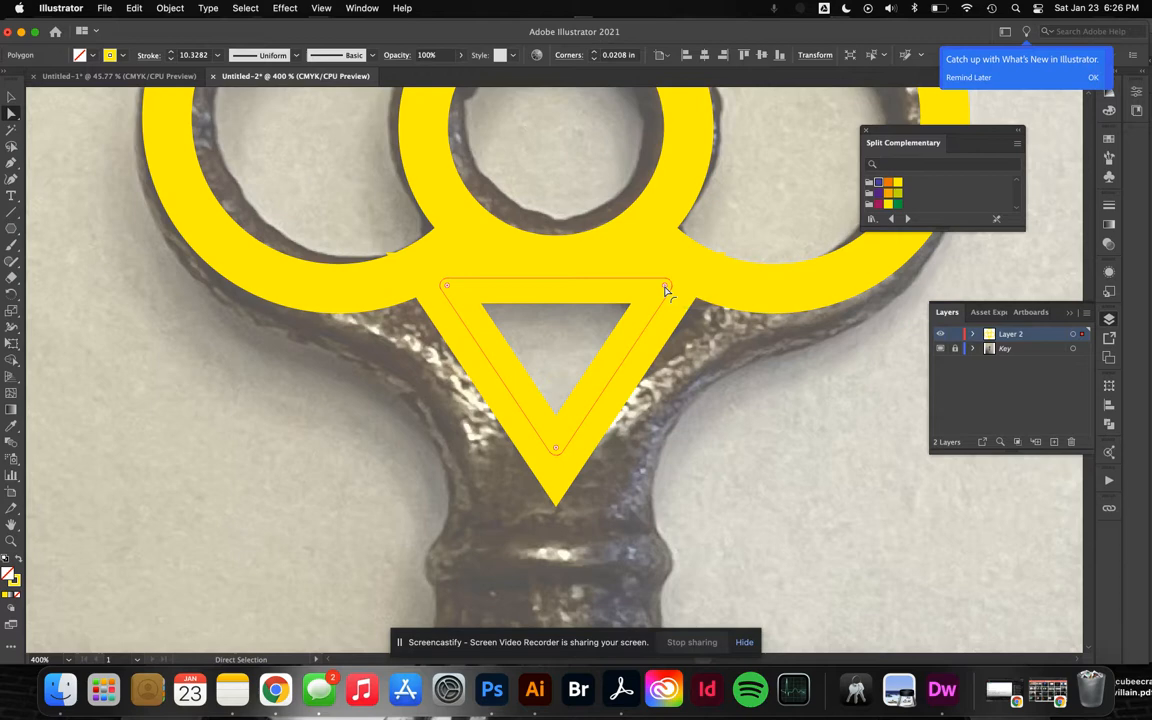
pyautogui.click(100, 392)
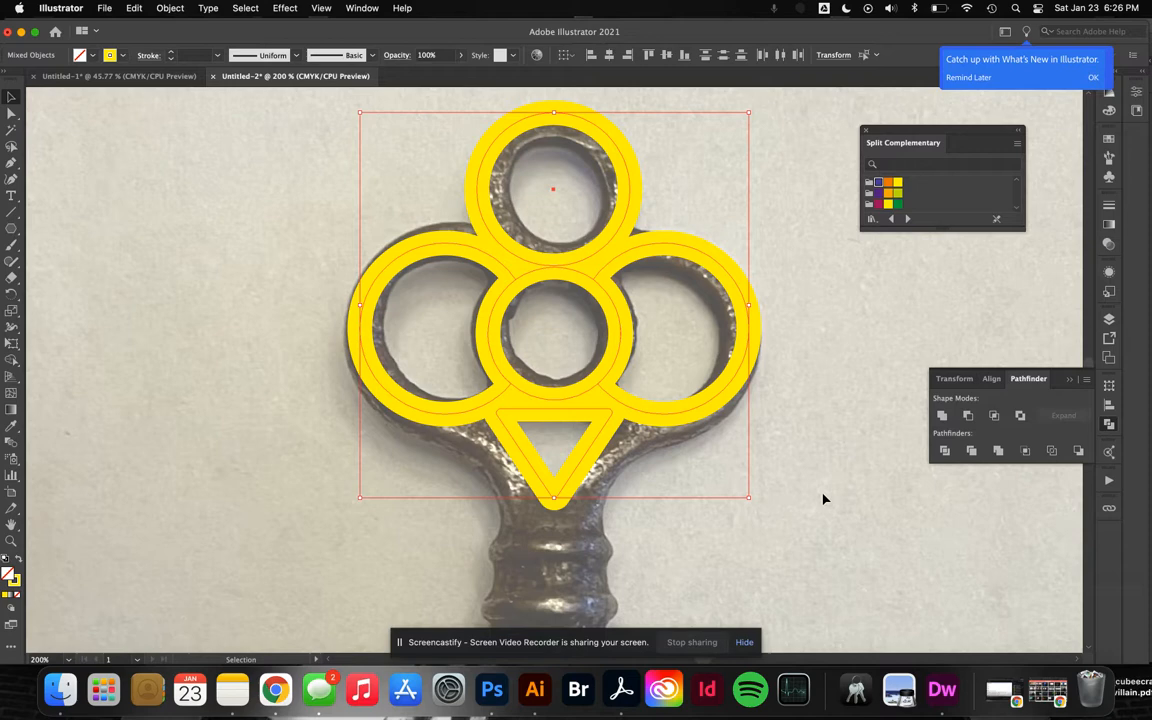
pyautogui.moveTo(680, 420)
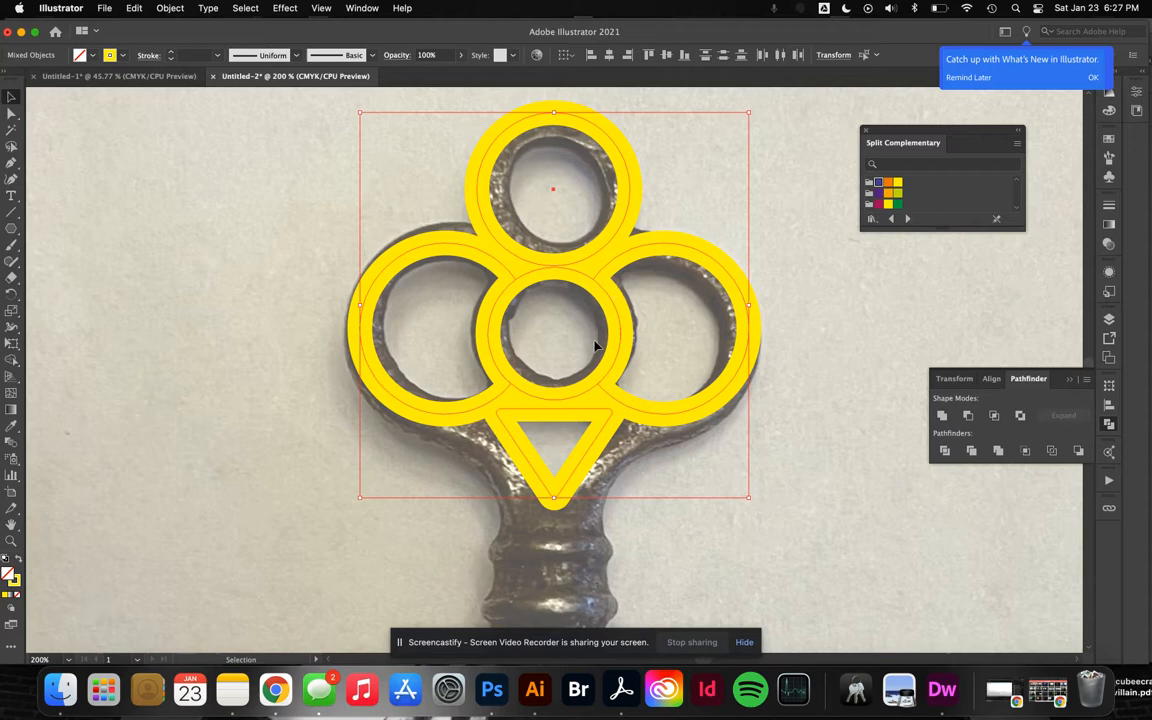
pyautogui.moveTo(256, 156)
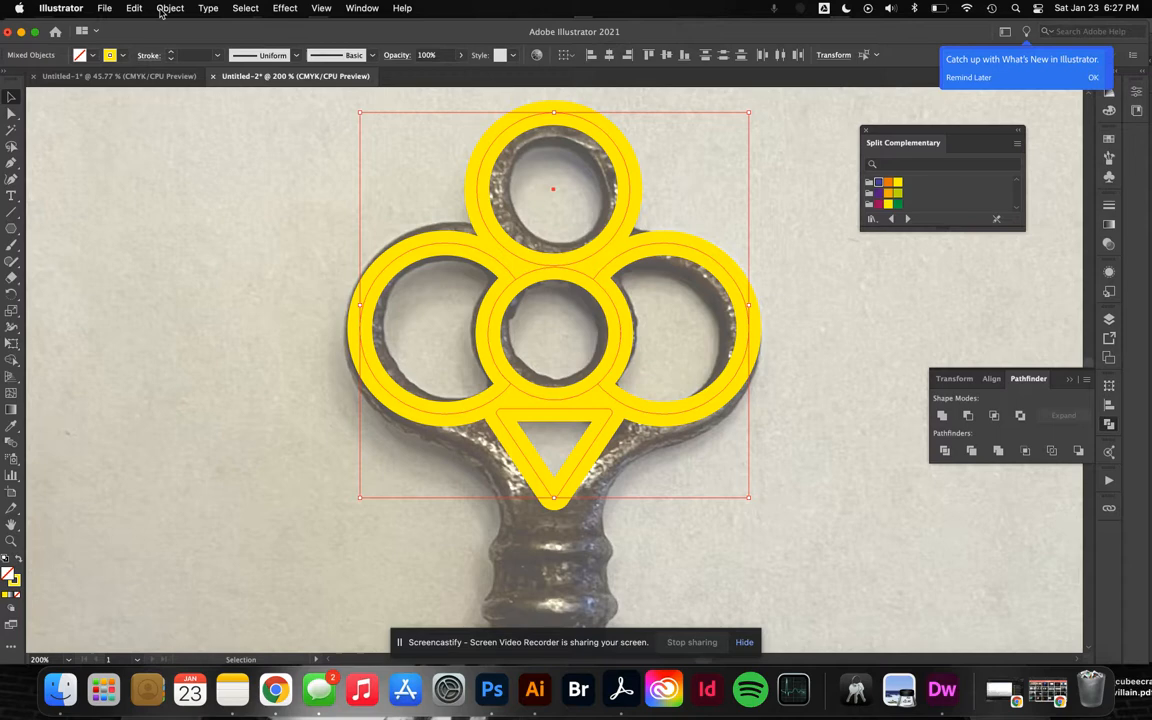
# Outline the strokes via Object > Path and Unite everything in Pathfinder
pyautogui.click(170, 8)
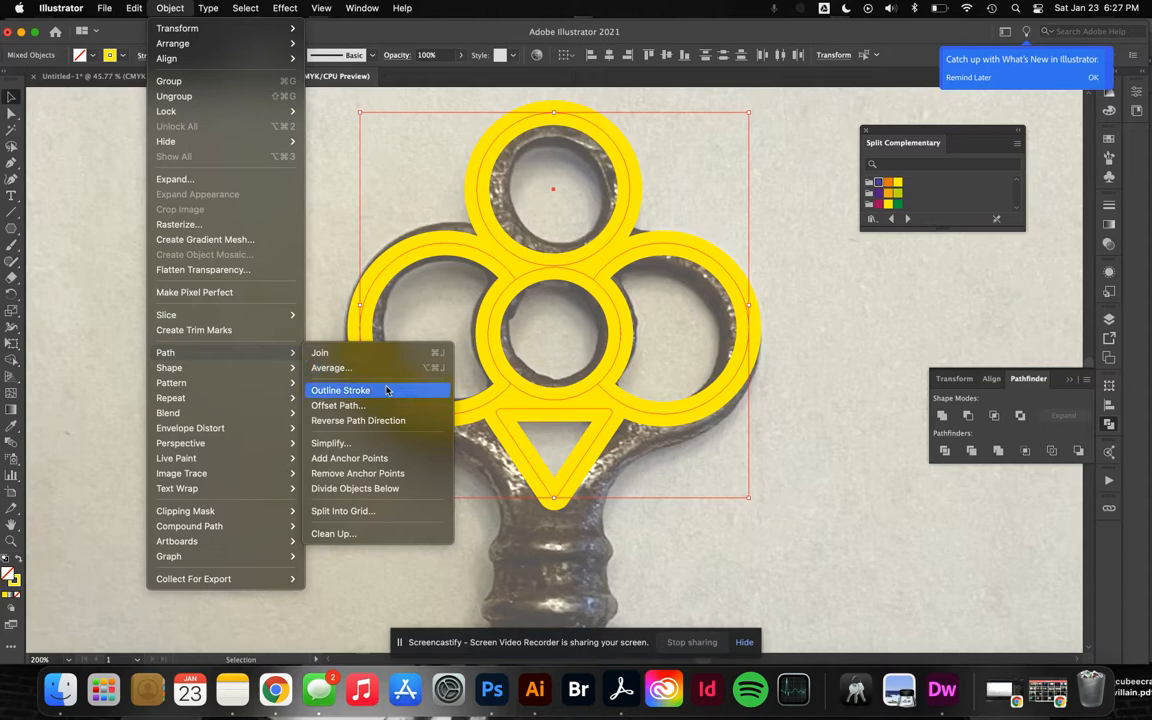
pyautogui.moveTo(380, 392)
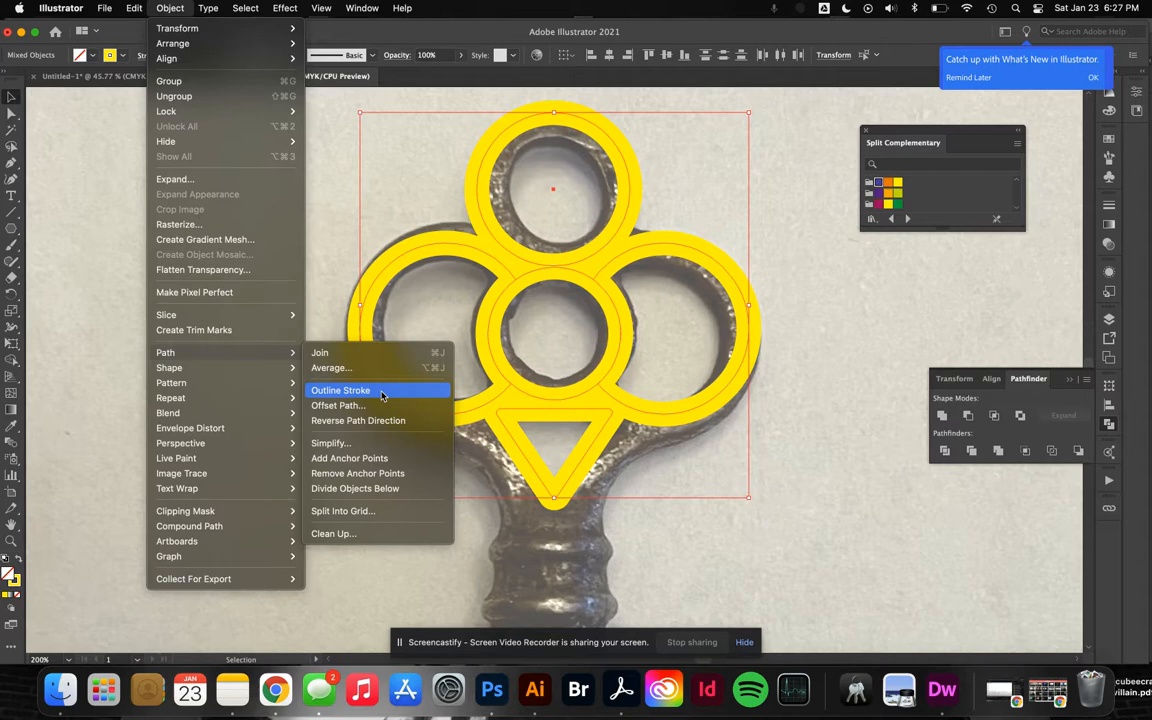
pyautogui.moveTo(384, 344)
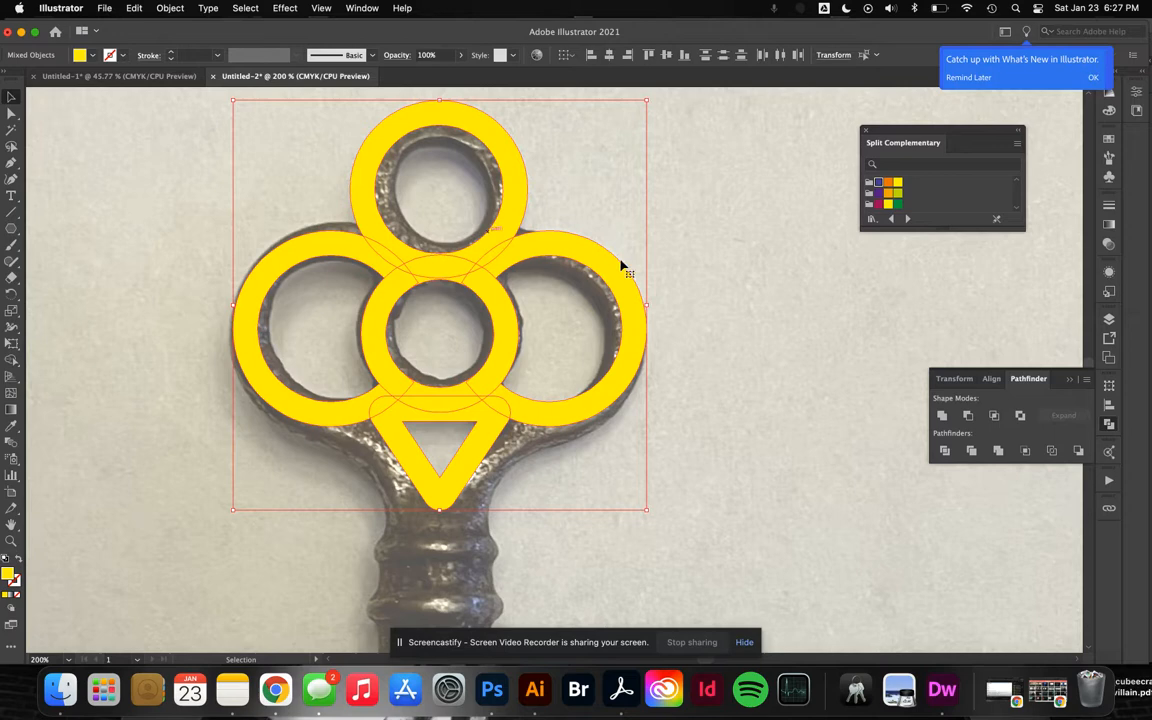
pyautogui.click(940, 414)
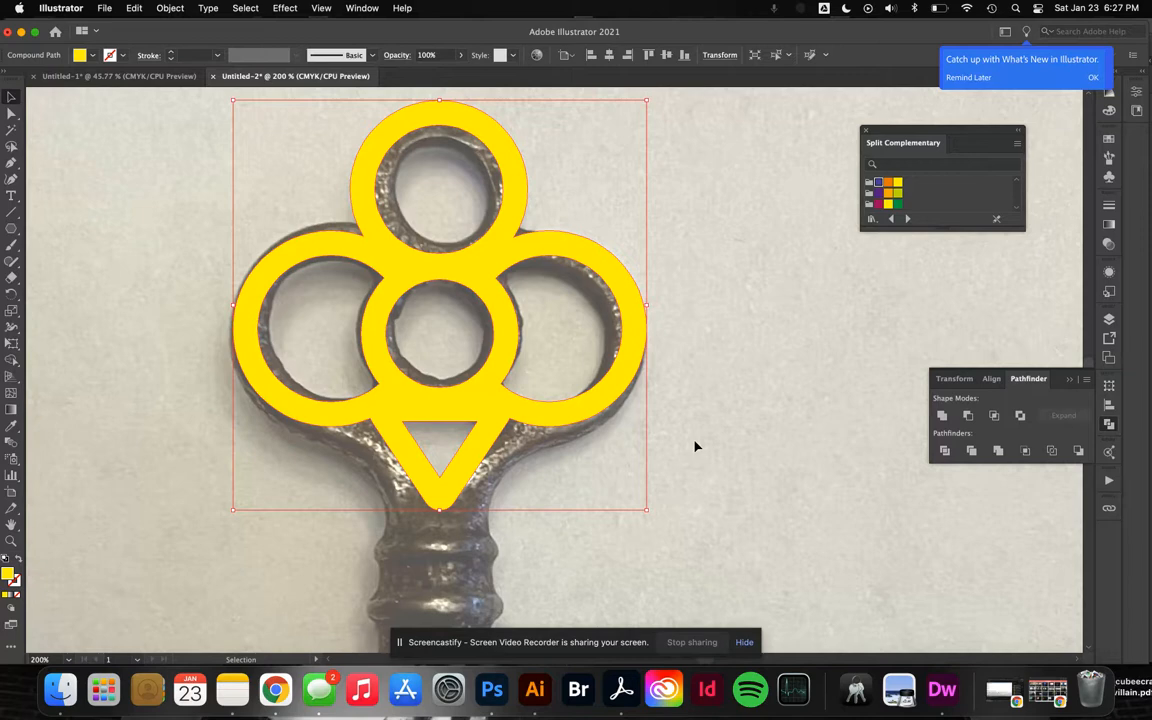
pyautogui.scroll(-3)
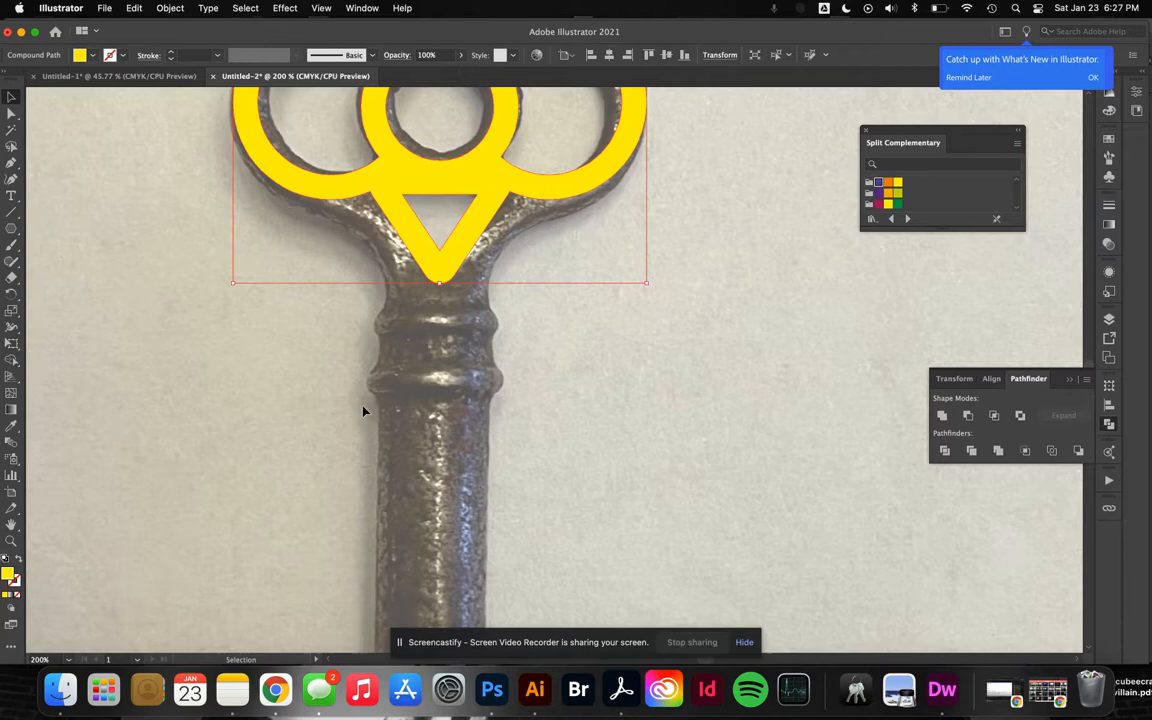